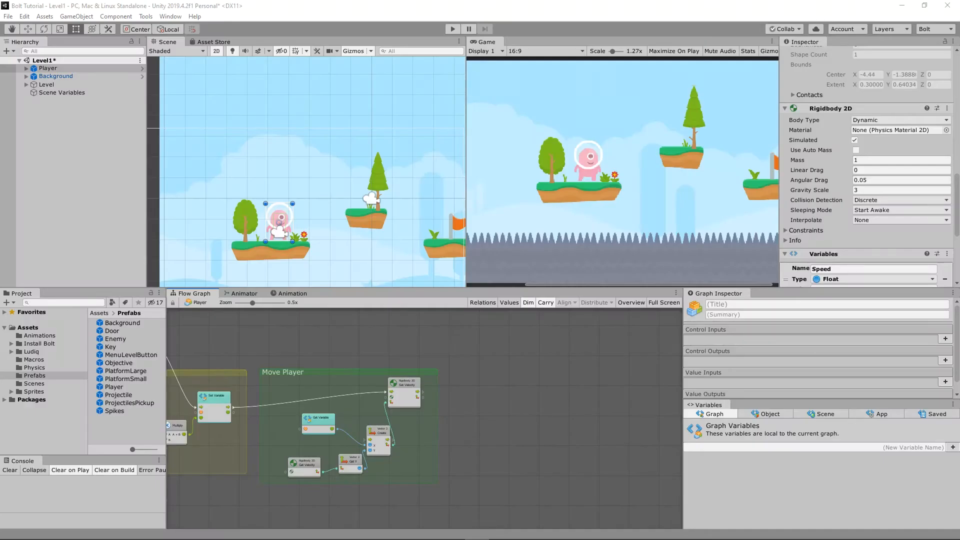
mouse_move(527, 239)
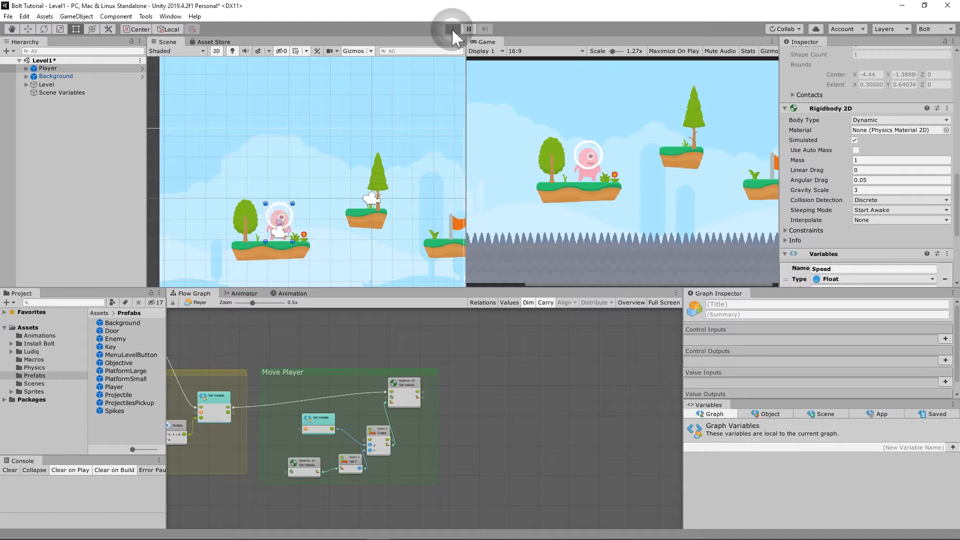
mouse_move(587, 208)
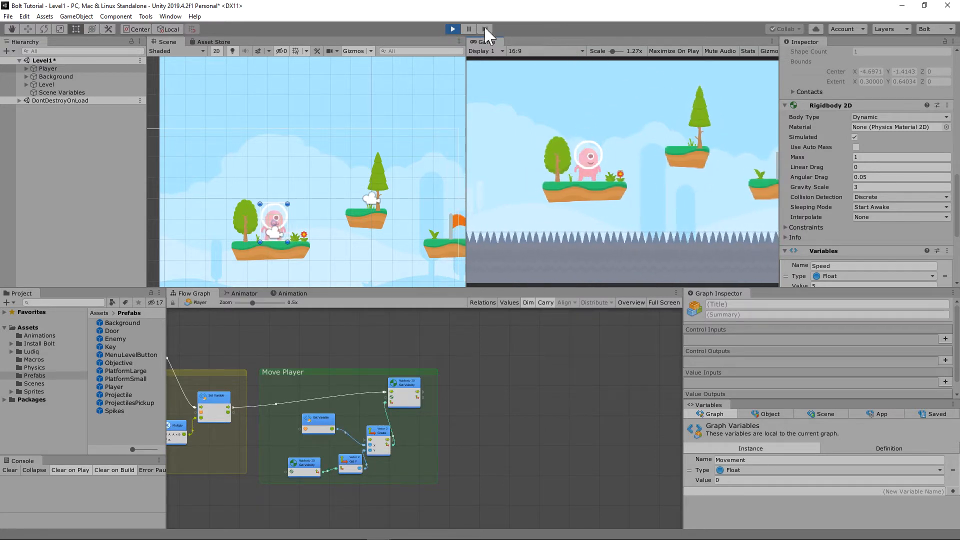
Toggle Play mode a few times with Player selected, then switch the Scene view off 2D into 3D perspective.
left_click(451, 29)
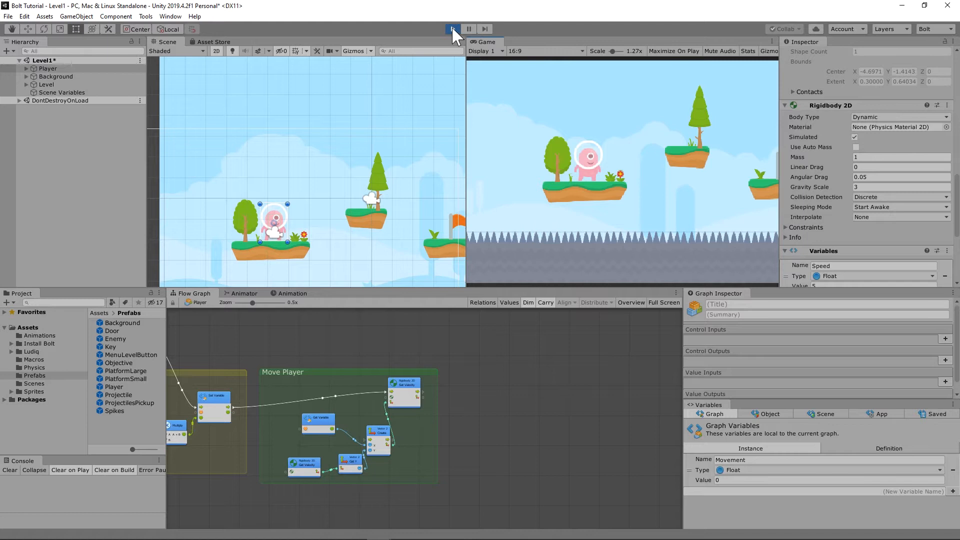
left_click(452, 29)
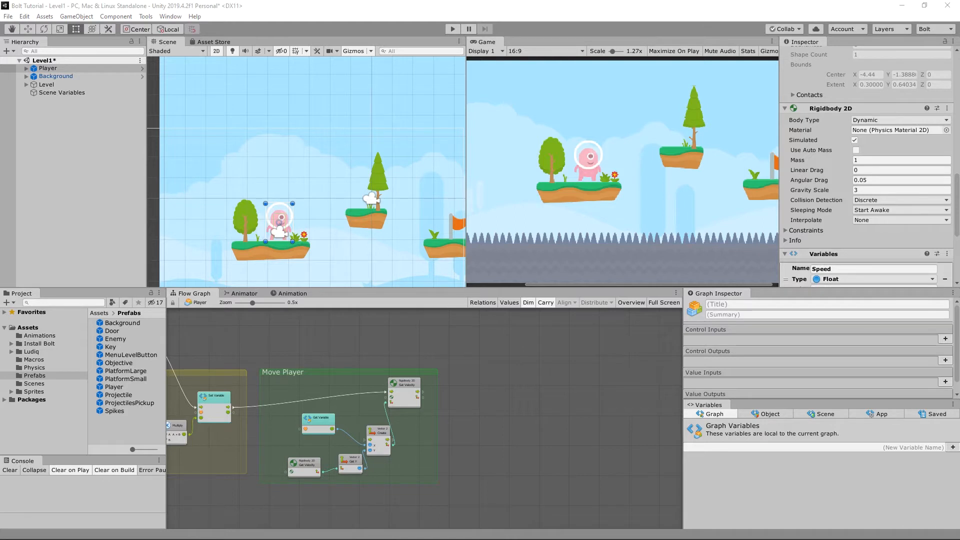
mouse_move(845, 81)
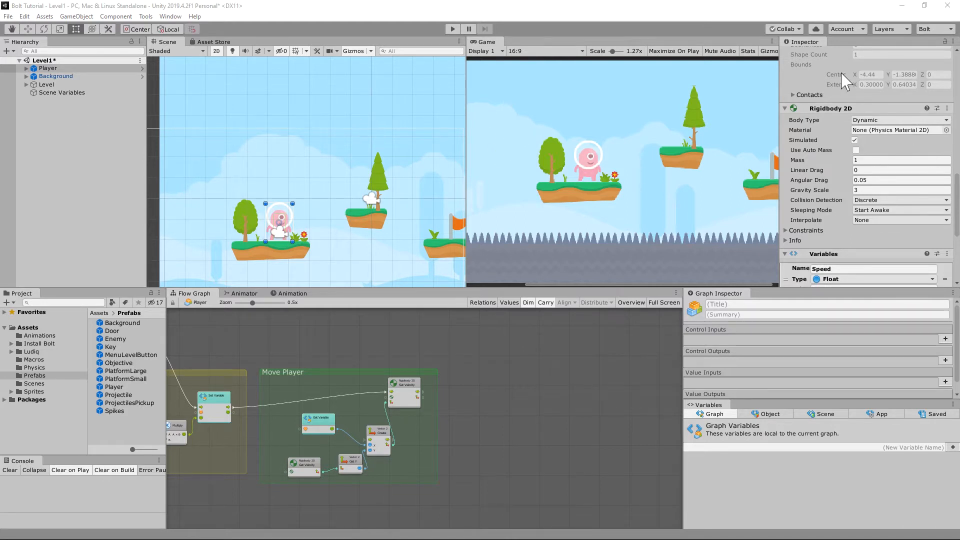
scroll("up", 3)
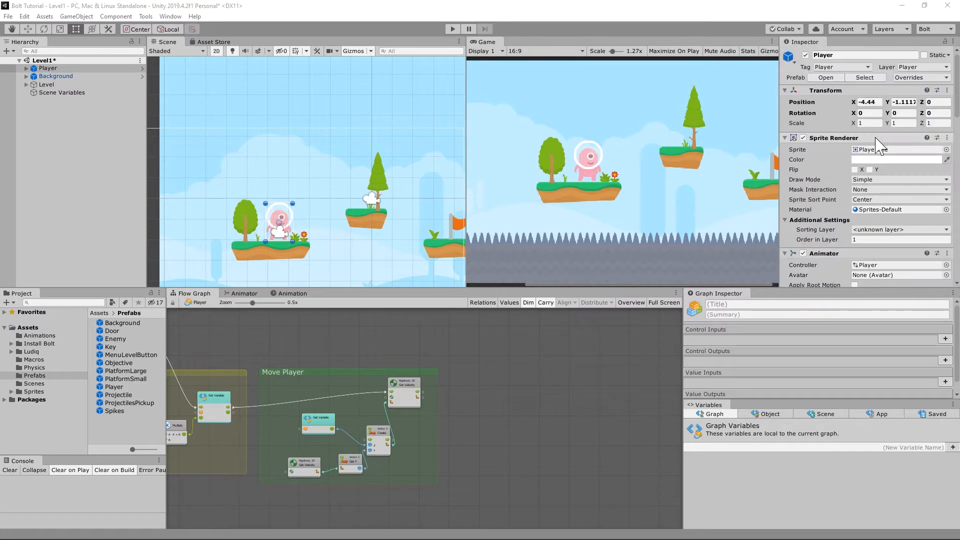
left_click(452, 29)
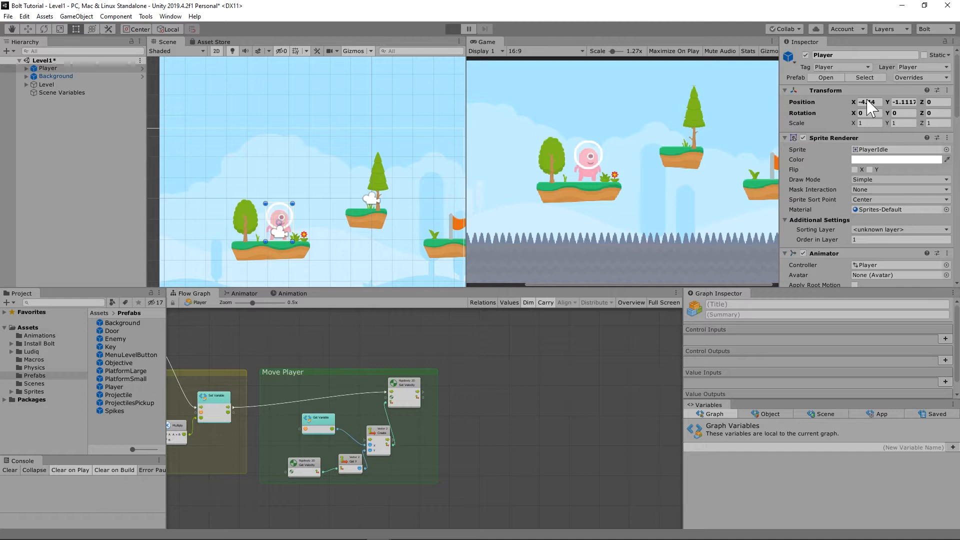
left_click(452, 29)
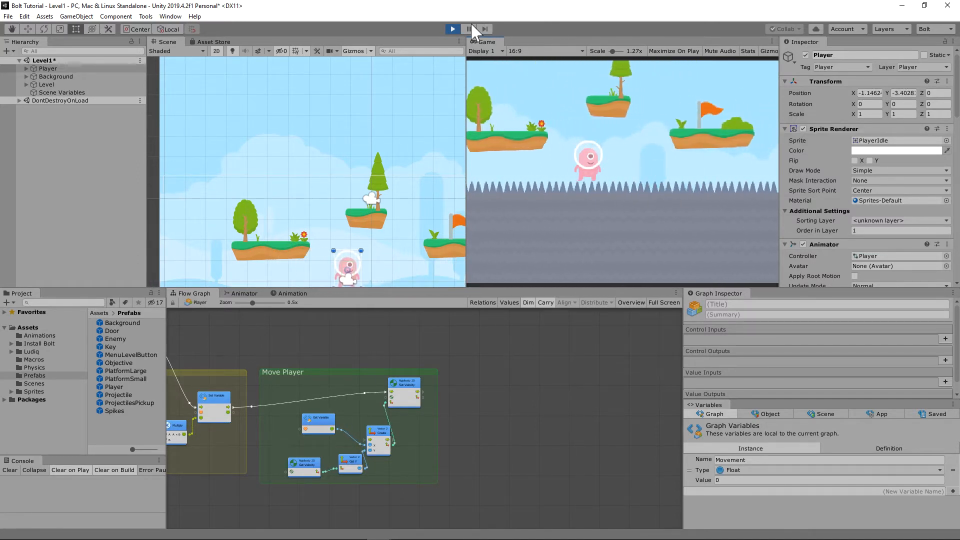
left_click(452, 29)
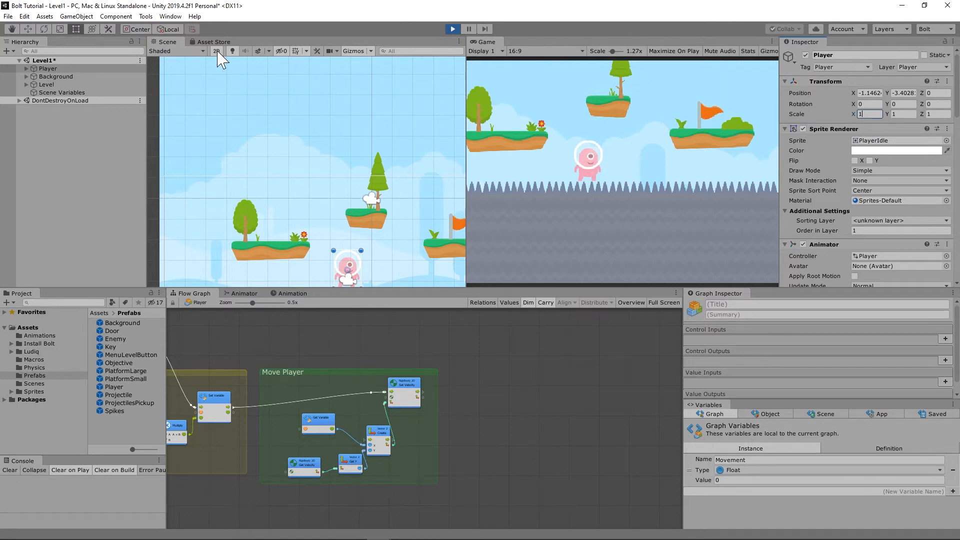
left_click(216, 51)
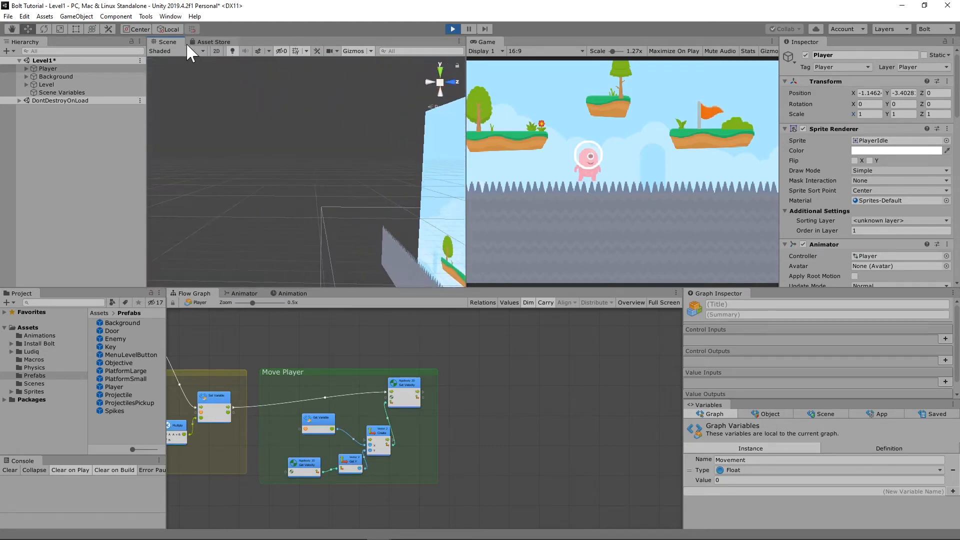
Return the Scene view to 2D and stop Play mode to reset the Player's scale.
left_click(217, 51)
type("-1")
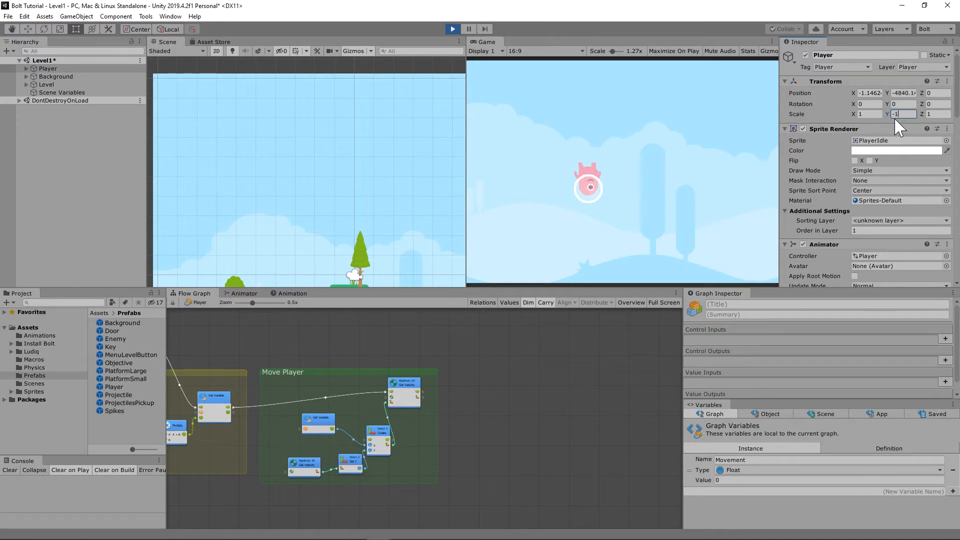
left_click(452, 29)
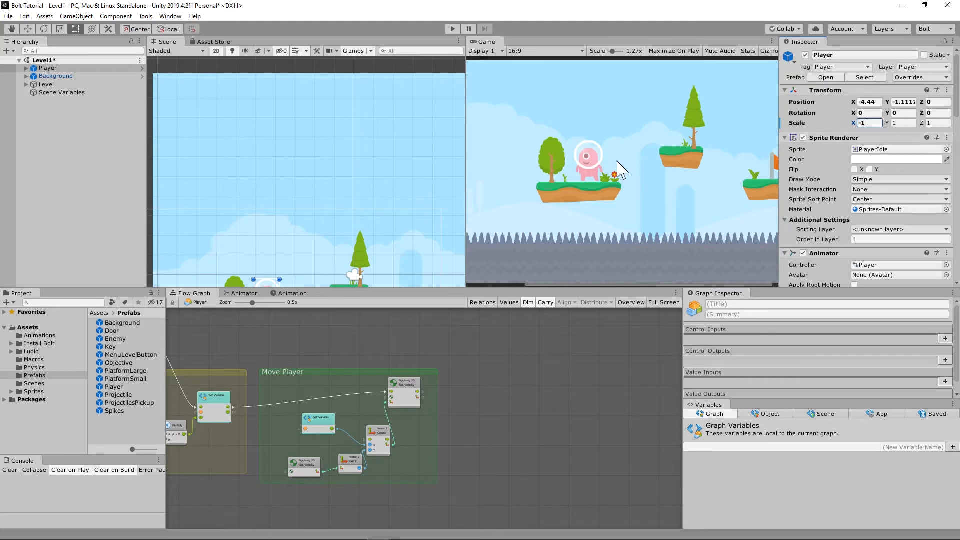
mouse_move(531, 176)
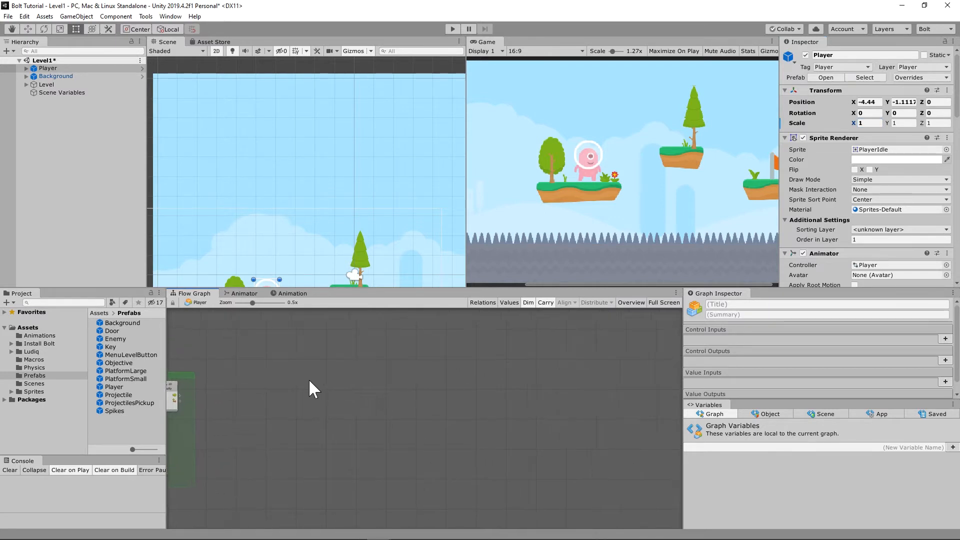
mouse_move(397, 364)
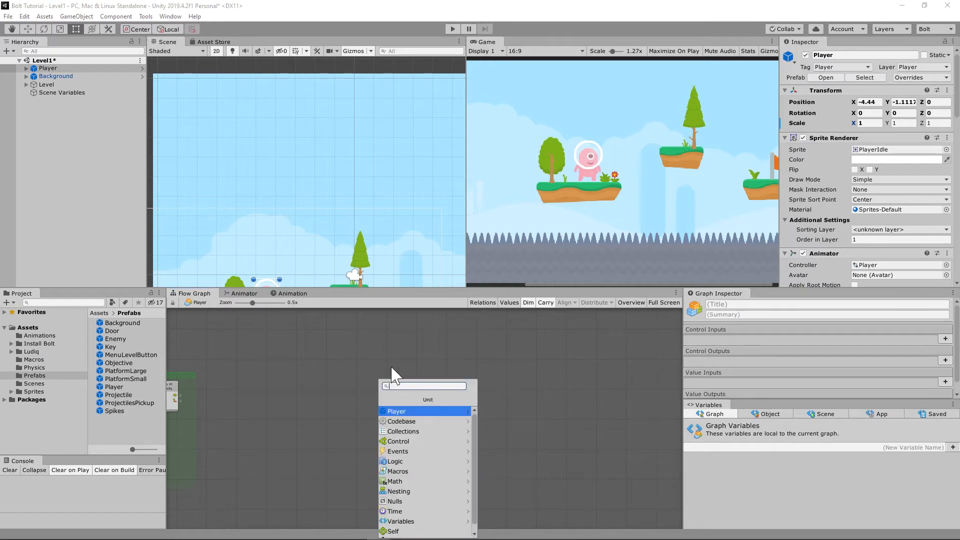
Search 'Get Variable' and add a Get Graph Variable node set to read Movement.
type("Get")
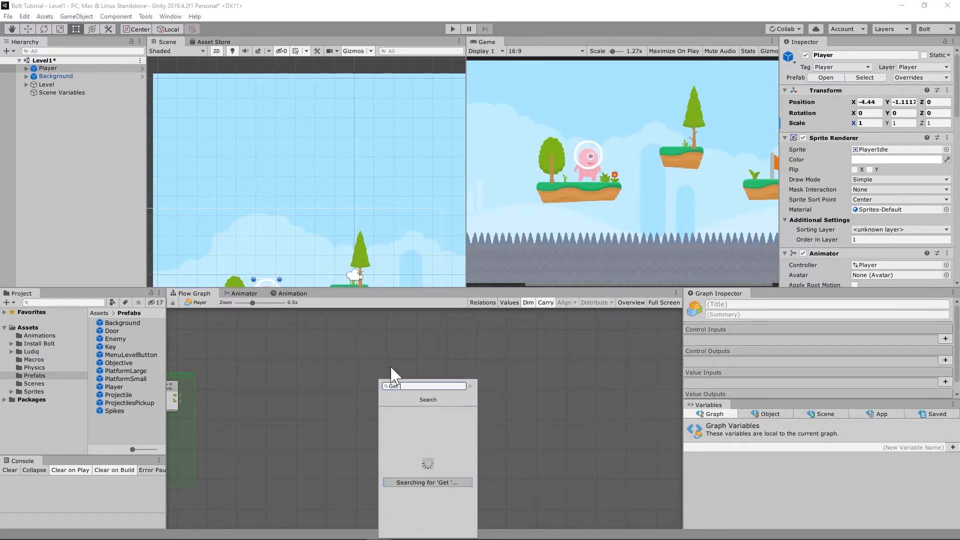
type("Graph")
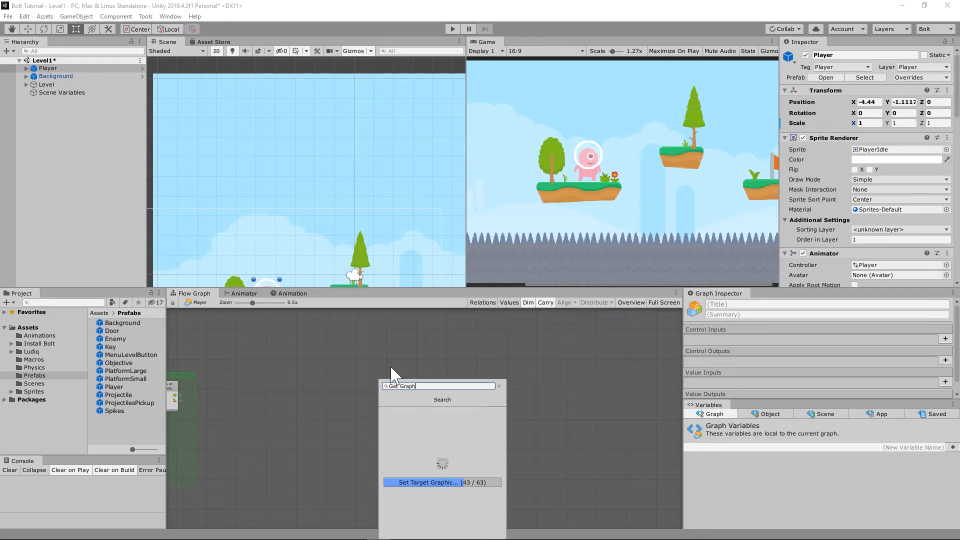
type("Get V")
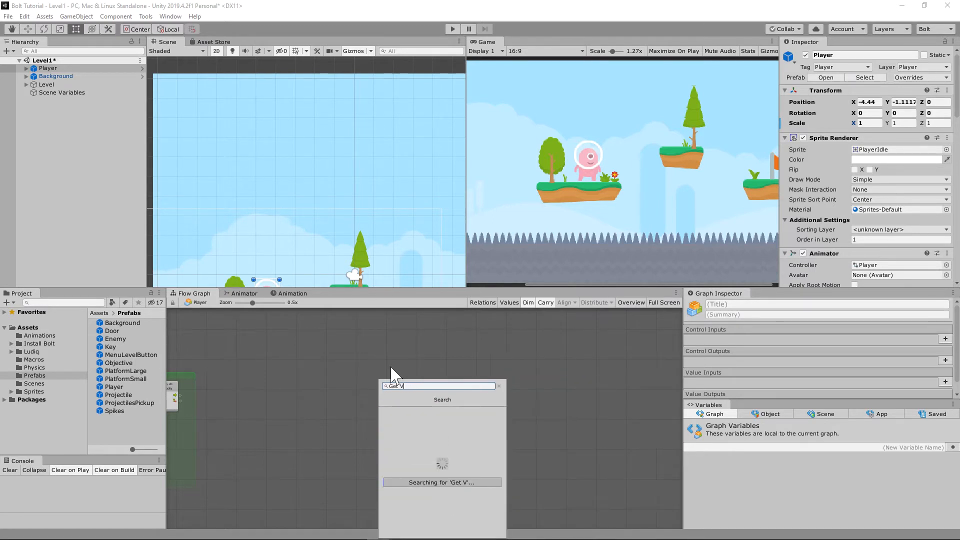
type("ariable")
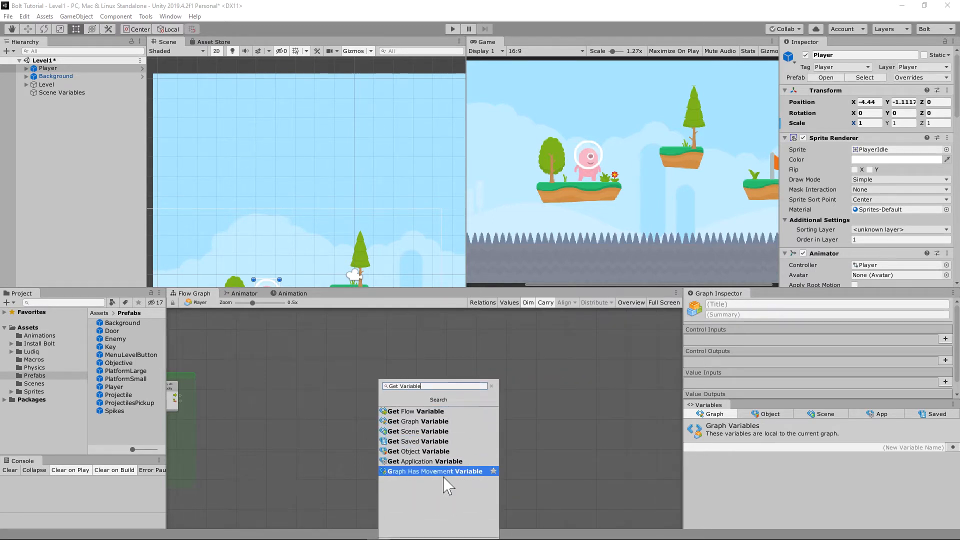
mouse_move(439, 421)
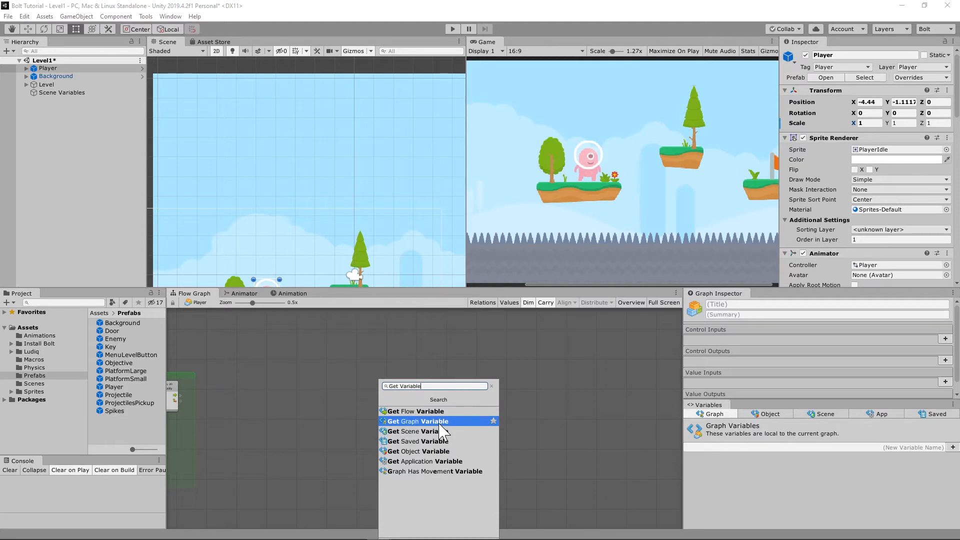
left_click(418, 421)
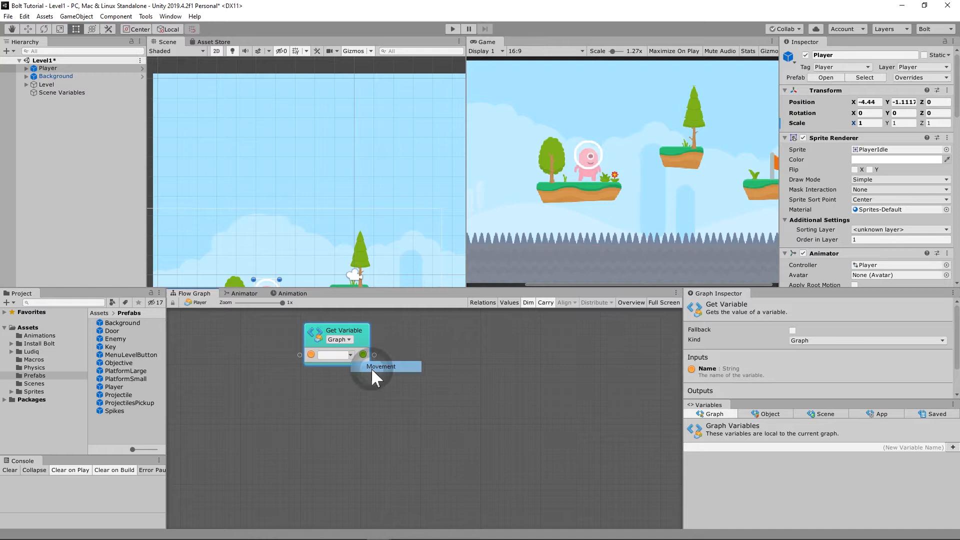
left_click(381, 366)
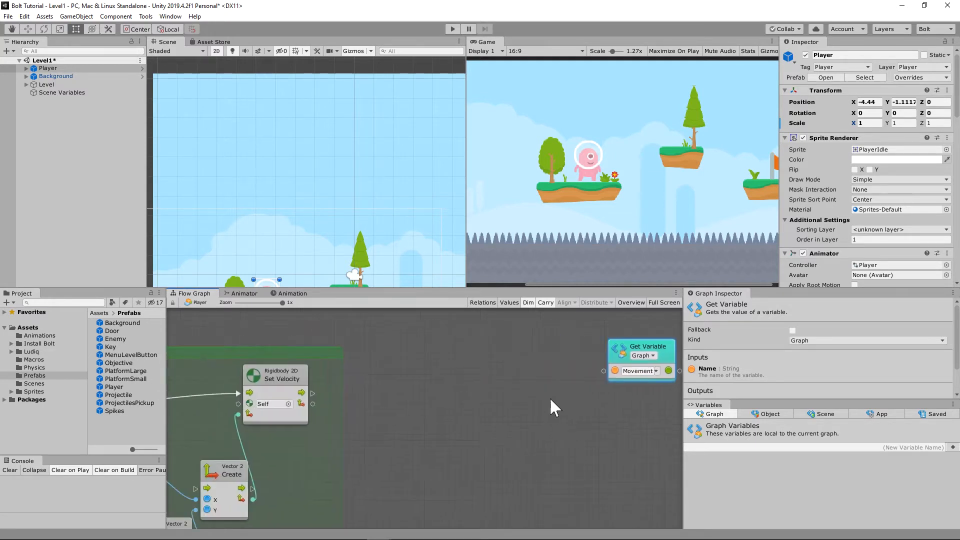
scroll("down", 3)
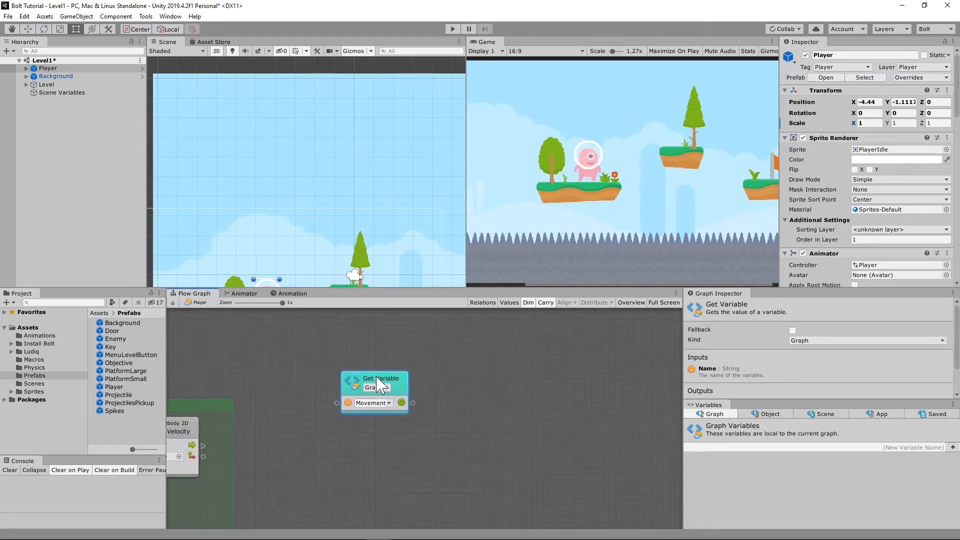
Drag from the Movement output and add a Comparison unit with Movement as input A and B left at 0.
left_click_drag(381, 378, 370, 388)
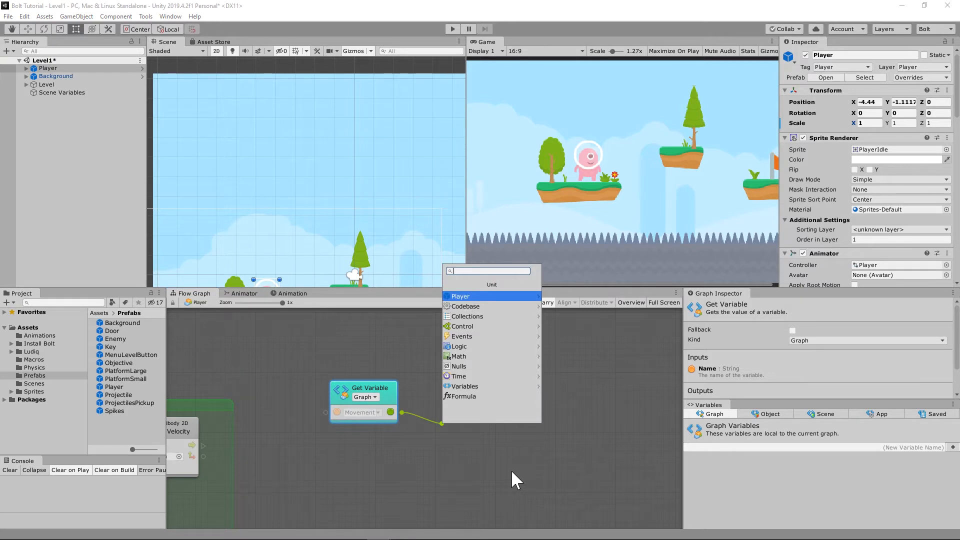
type("C")
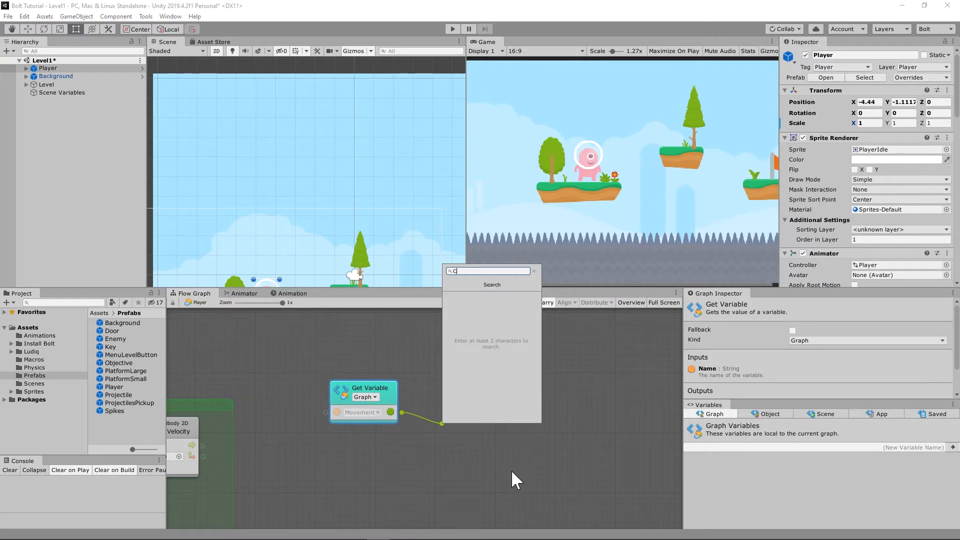
type("Comparison")
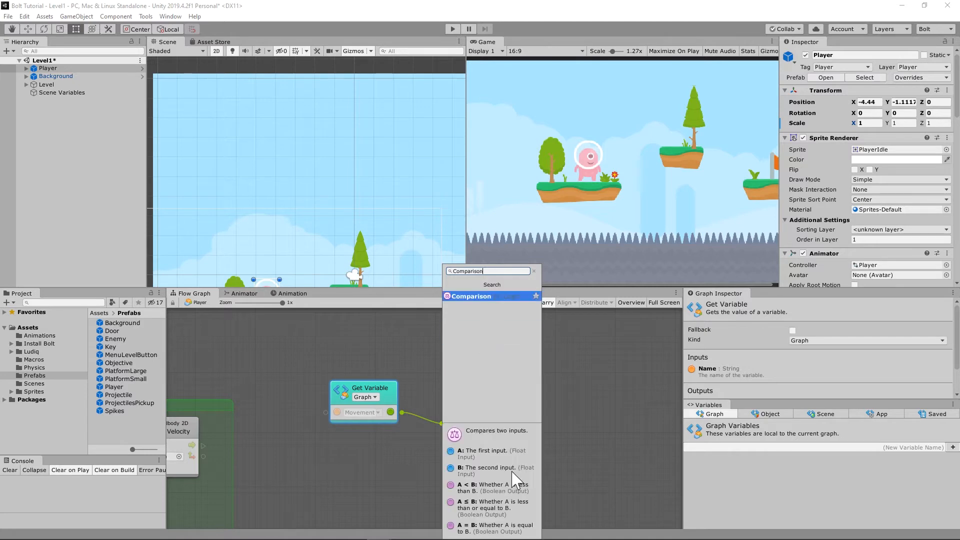
left_click(471, 296)
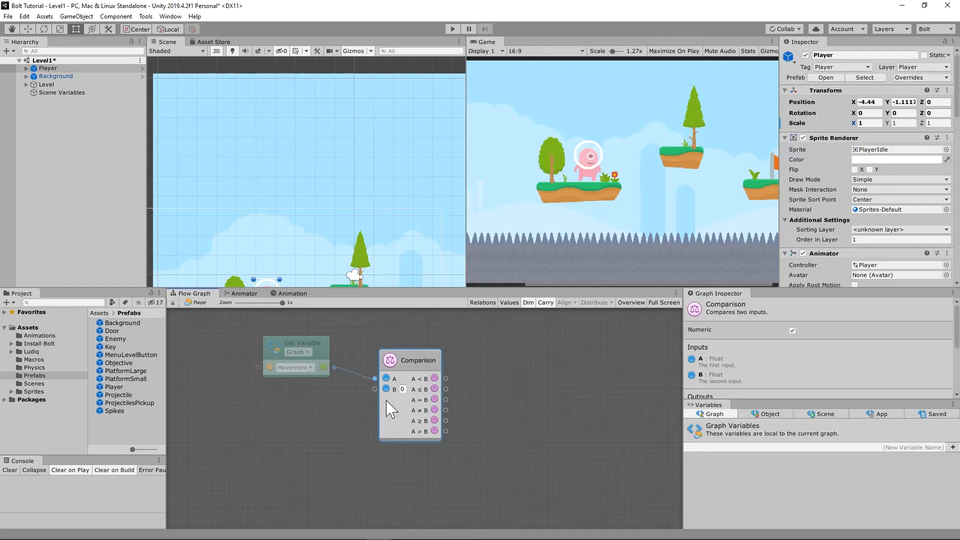
mouse_move(208, 406)
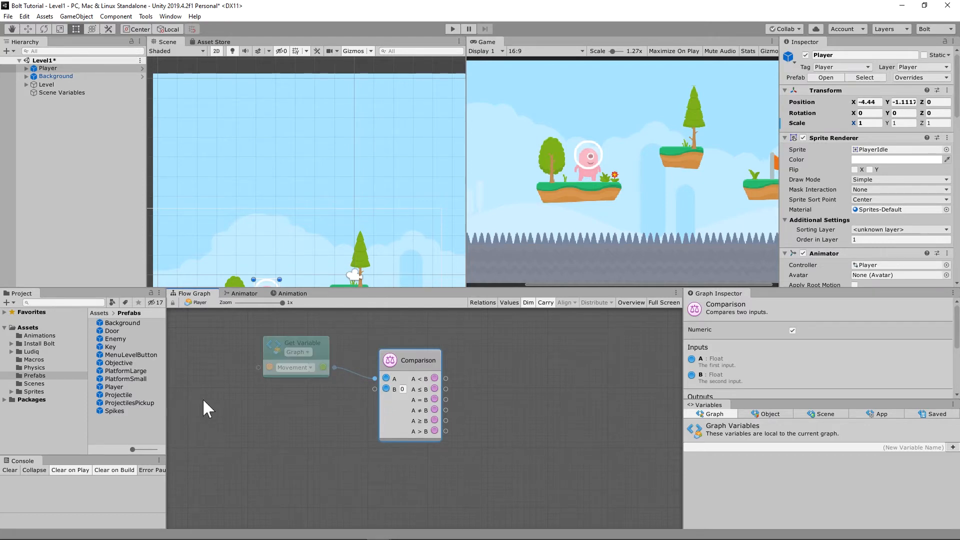
mouse_move(418, 389)
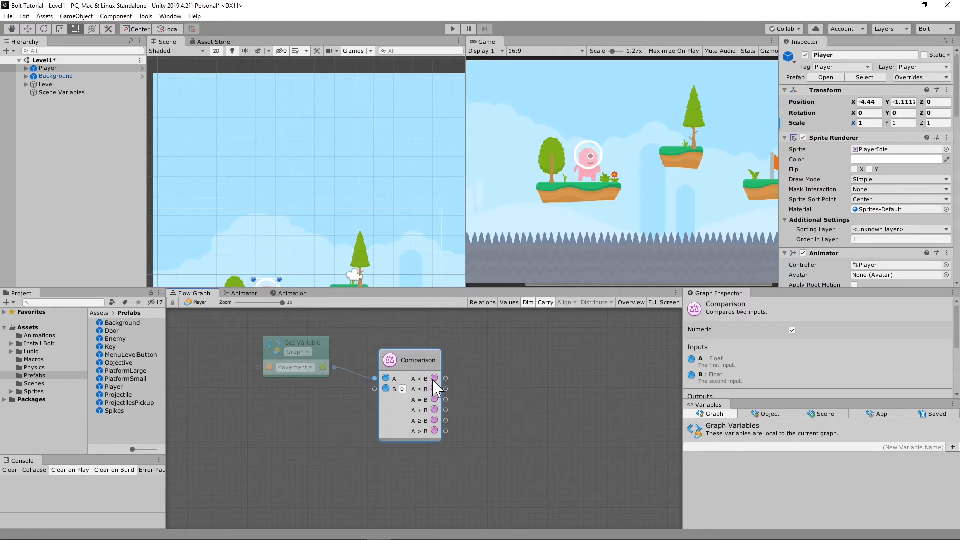
mouse_move(337, 414)
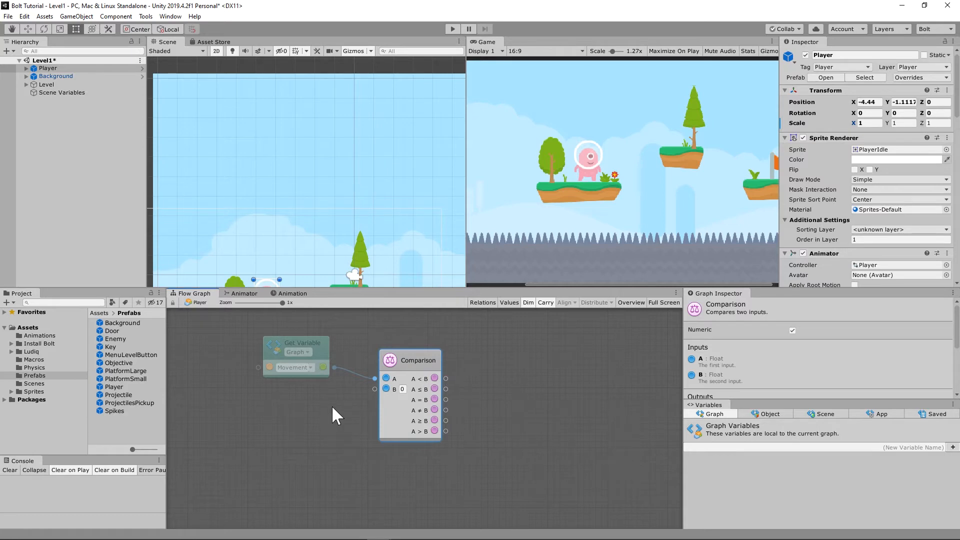
mouse_move(419, 397)
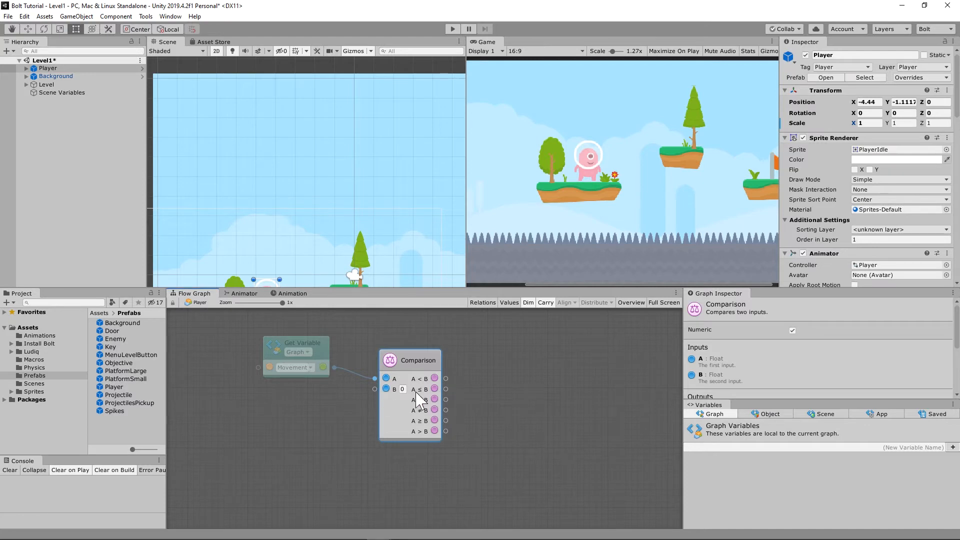
mouse_move(421, 404)
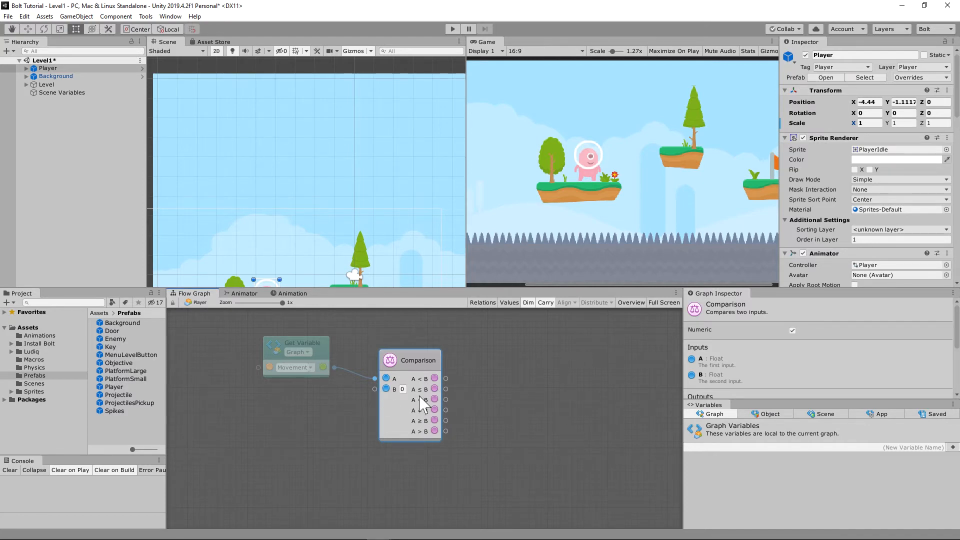
mouse_move(468, 395)
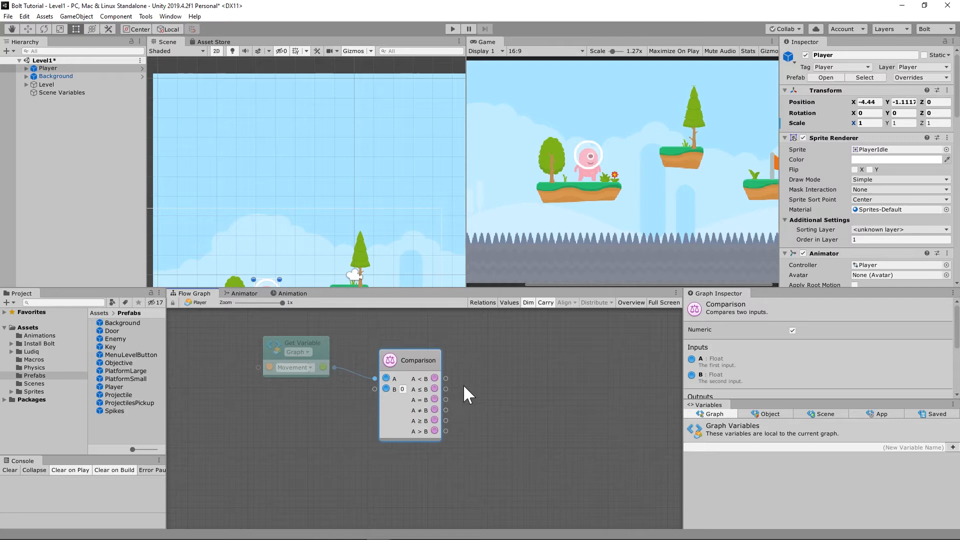
mouse_move(383, 383)
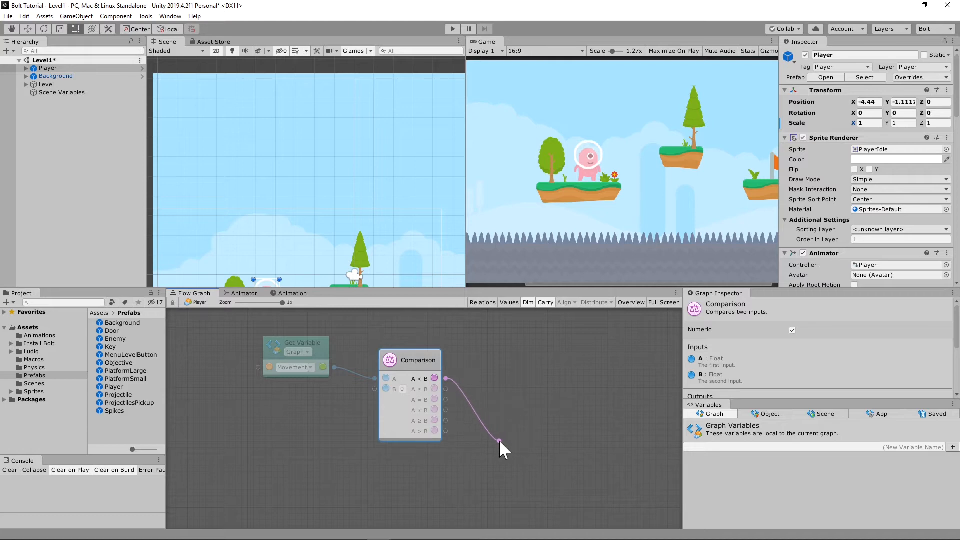
From the A < B result add a Select unit with Float literals -1 for True and 1 for False.
left_click(501, 443)
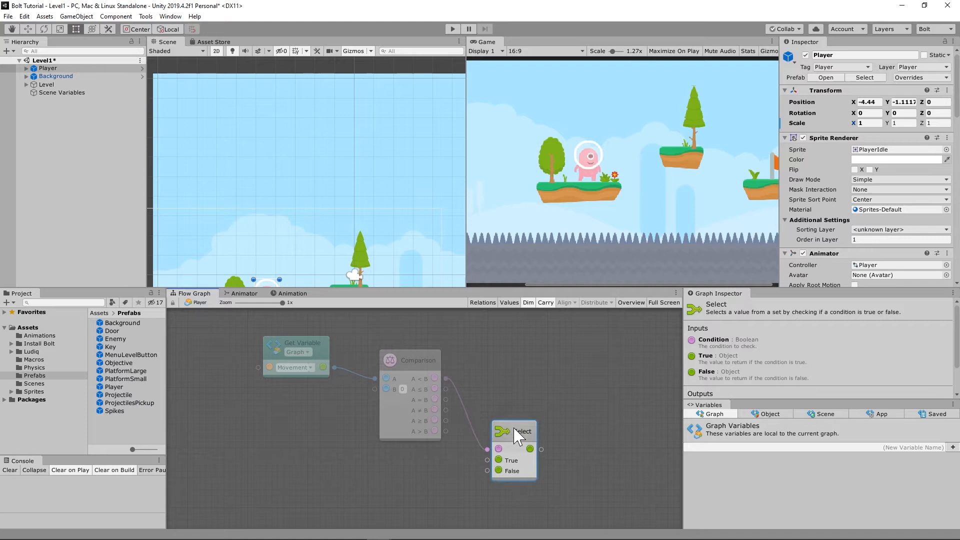
mouse_move(502, 479)
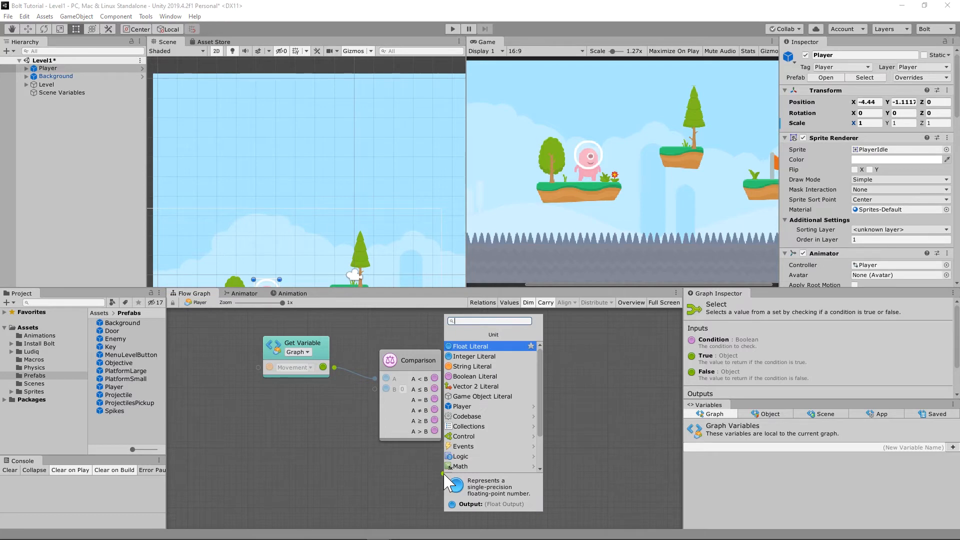
left_click(470, 345)
type("-1")
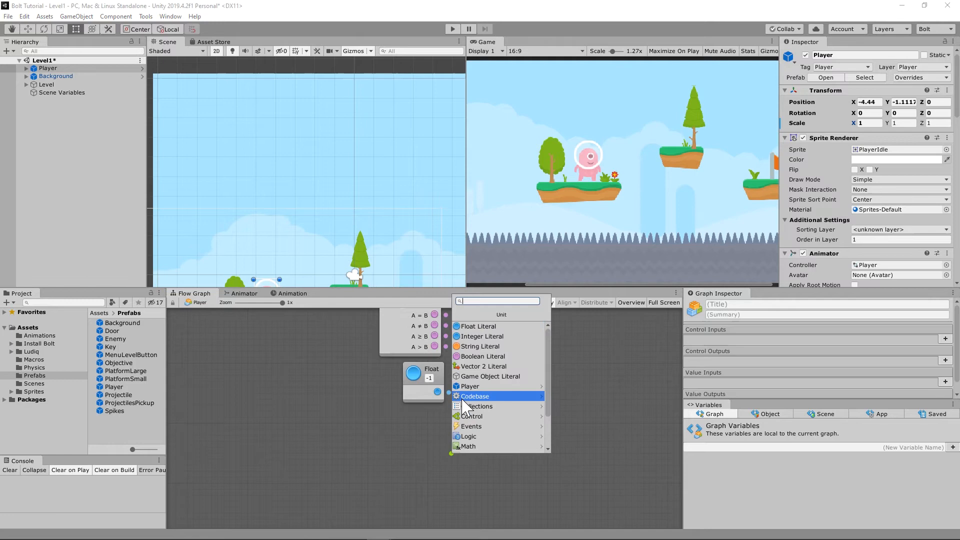
type("F")
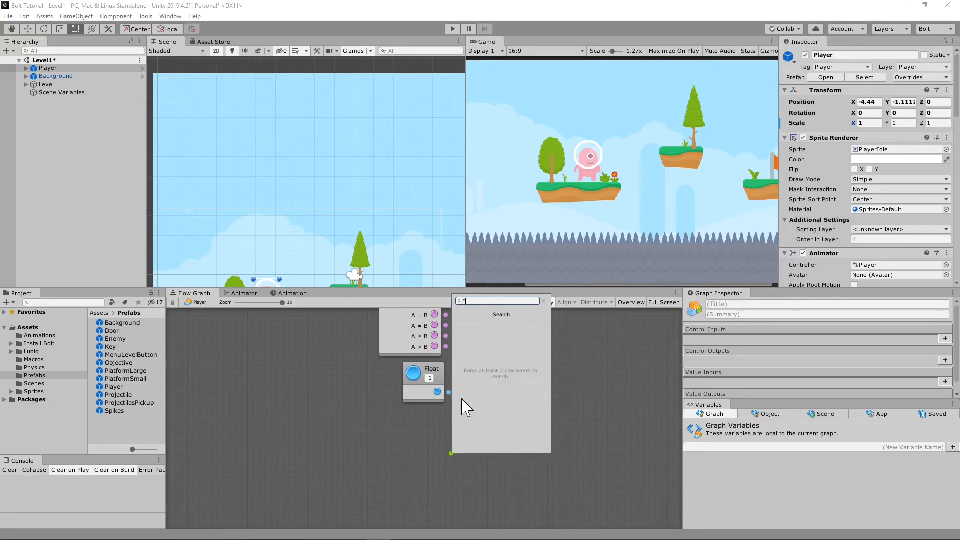
type("loat")
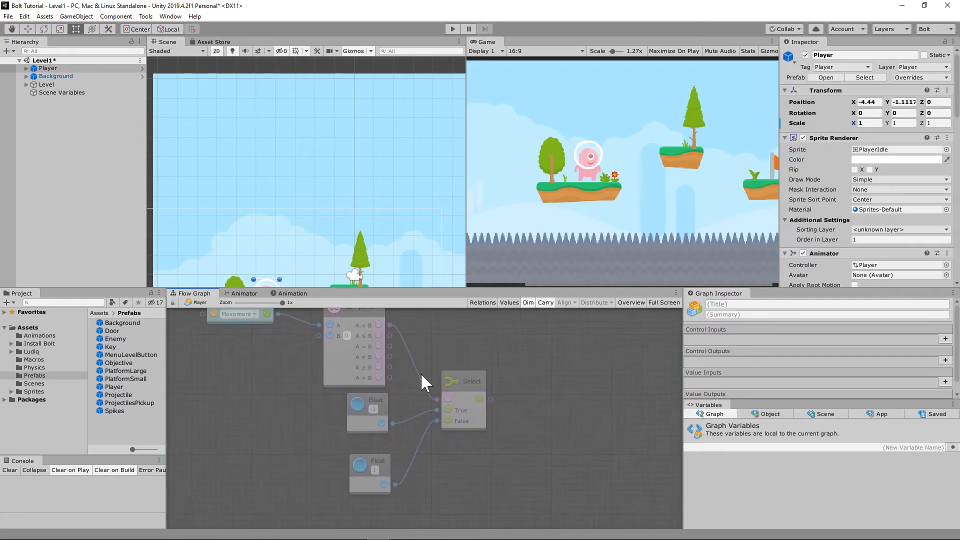
left_click(462, 381)
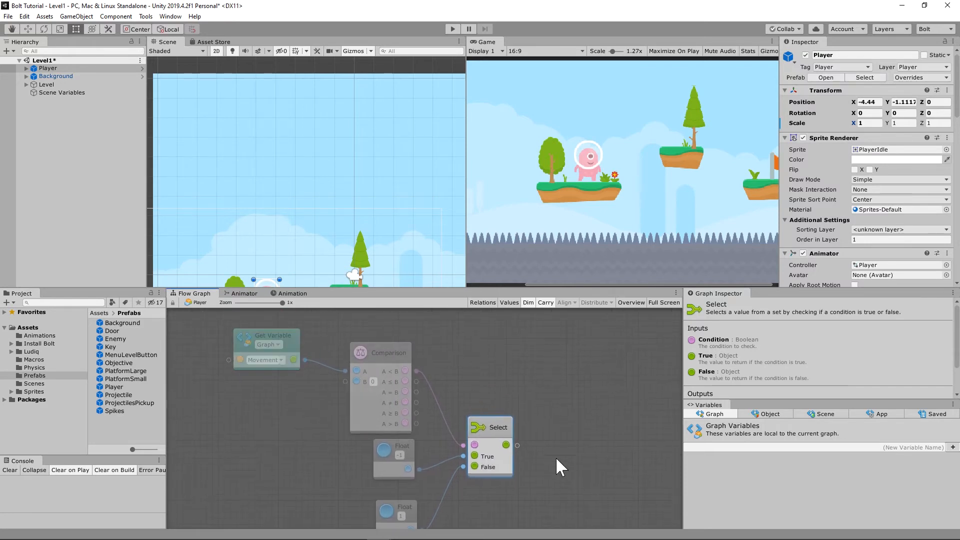
mouse_move(323, 476)
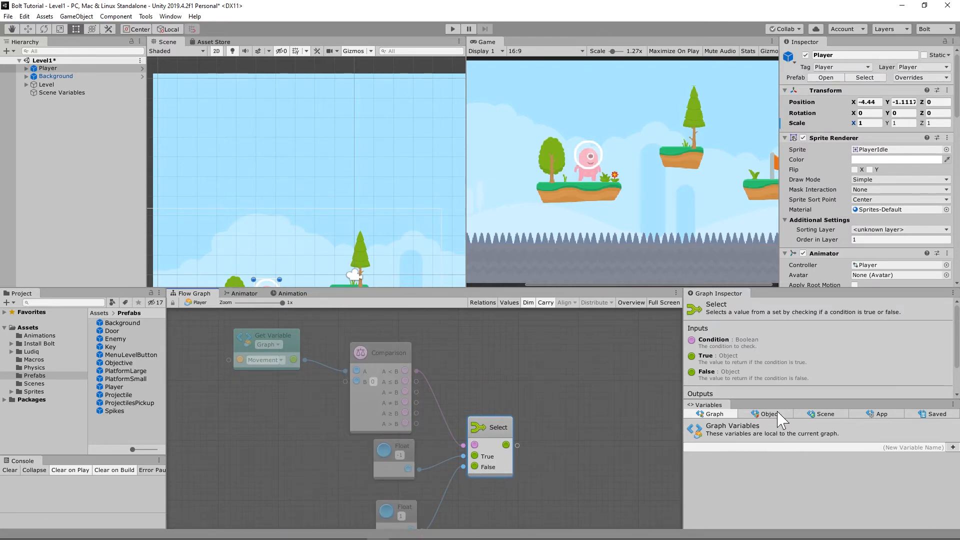
mouse_move(535, 413)
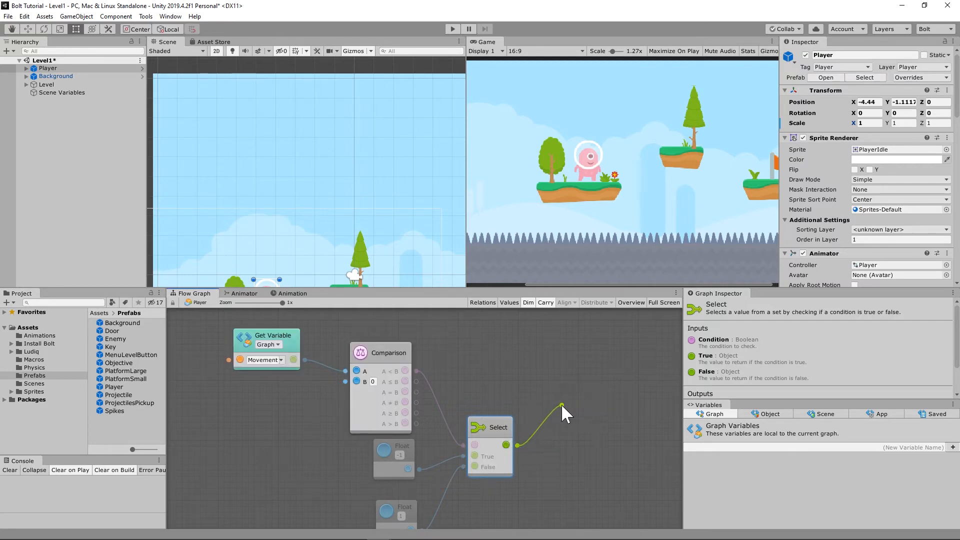
From Select's output add a Create Vector 3 (X, Y, Z) unit with Y and Z set to 1.
left_click(560, 407)
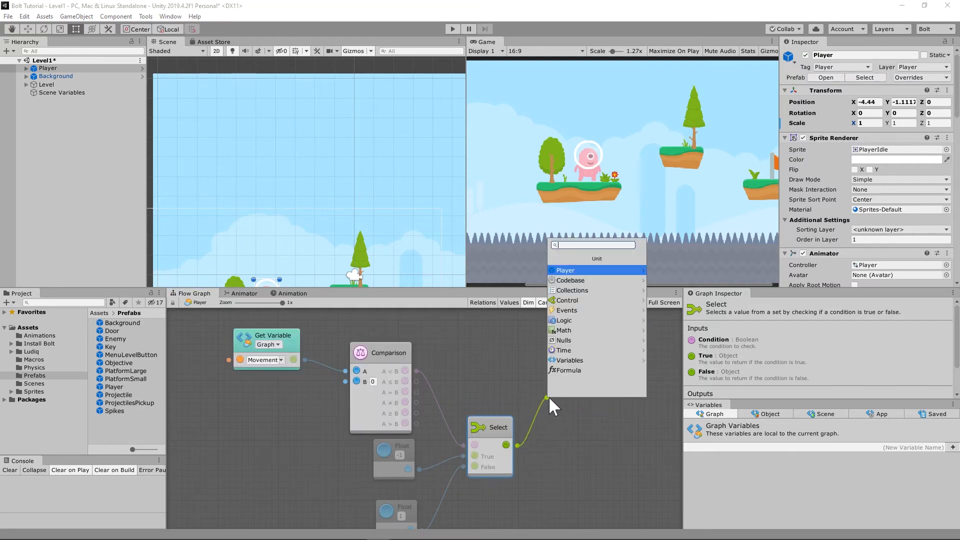
type("Create Vector 3")
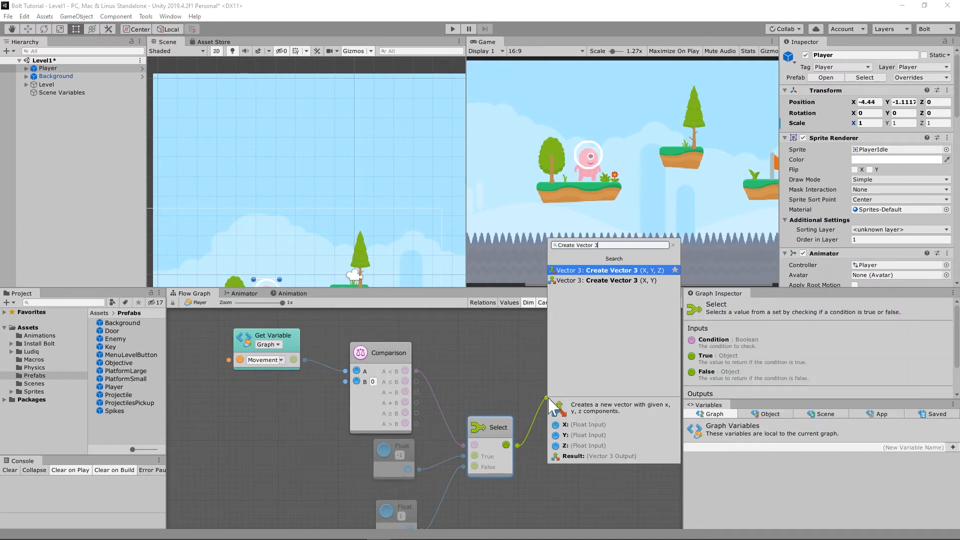
mouse_move(637, 275)
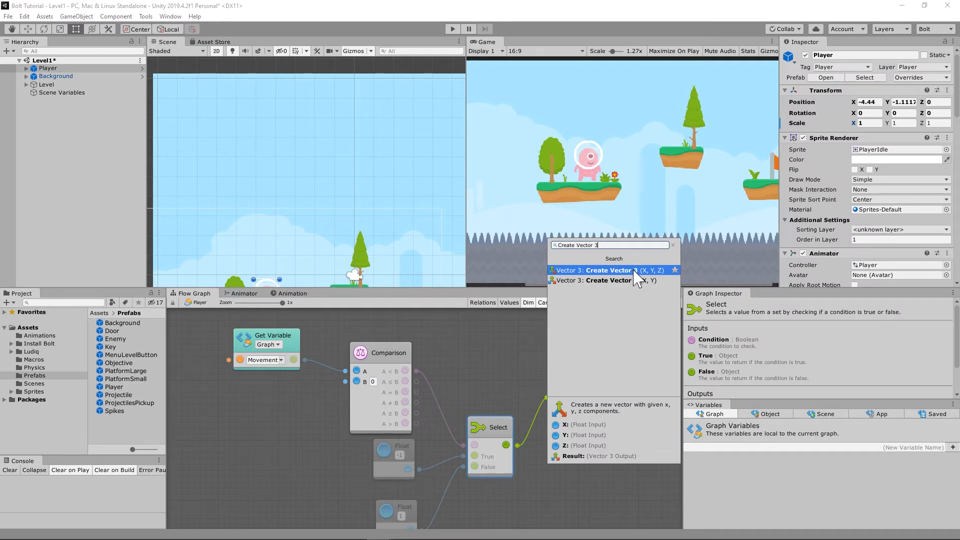
left_click(605, 270)
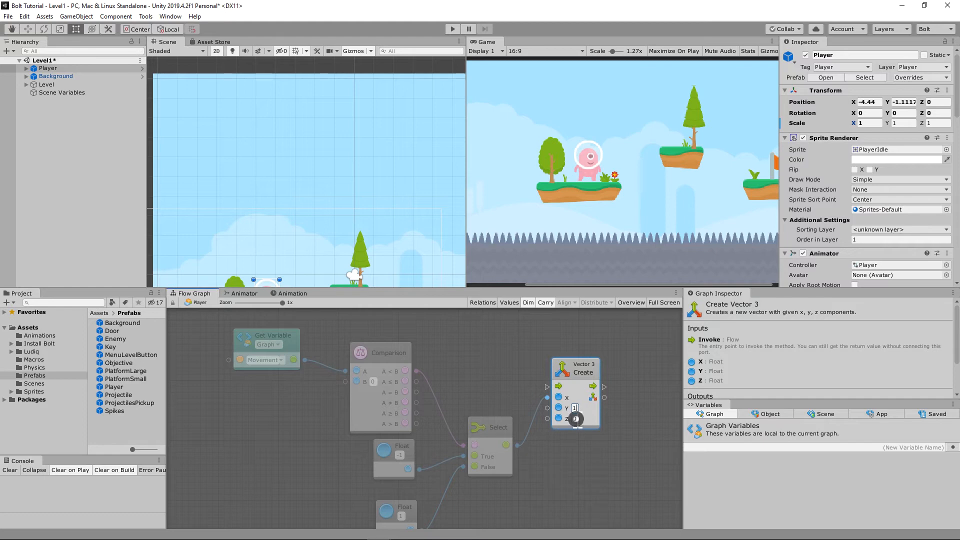
left_click(574, 418)
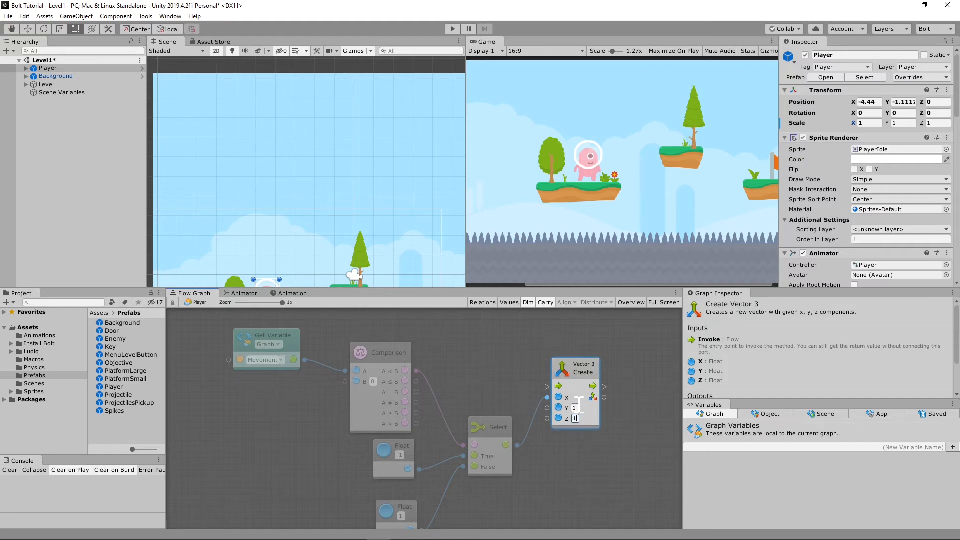
mouse_move(596, 173)
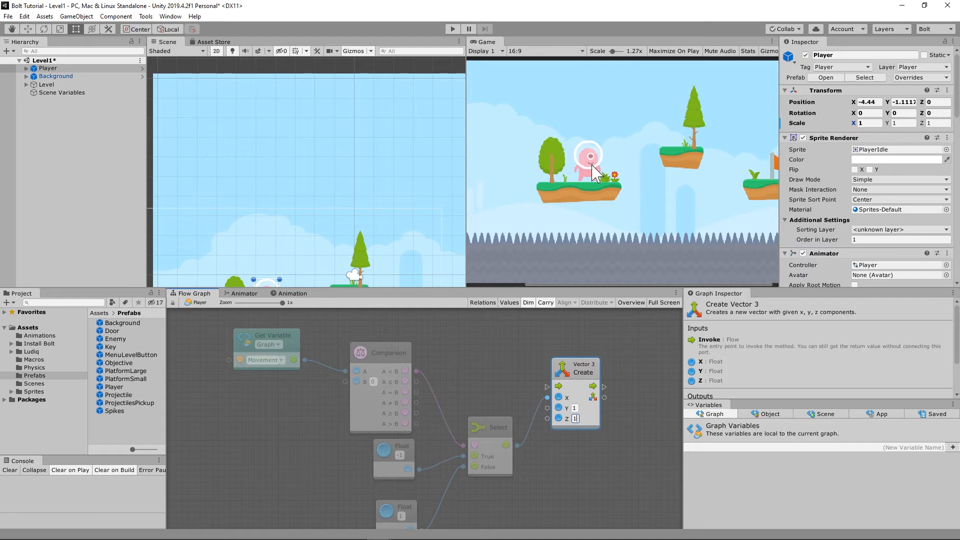
mouse_move(349, 309)
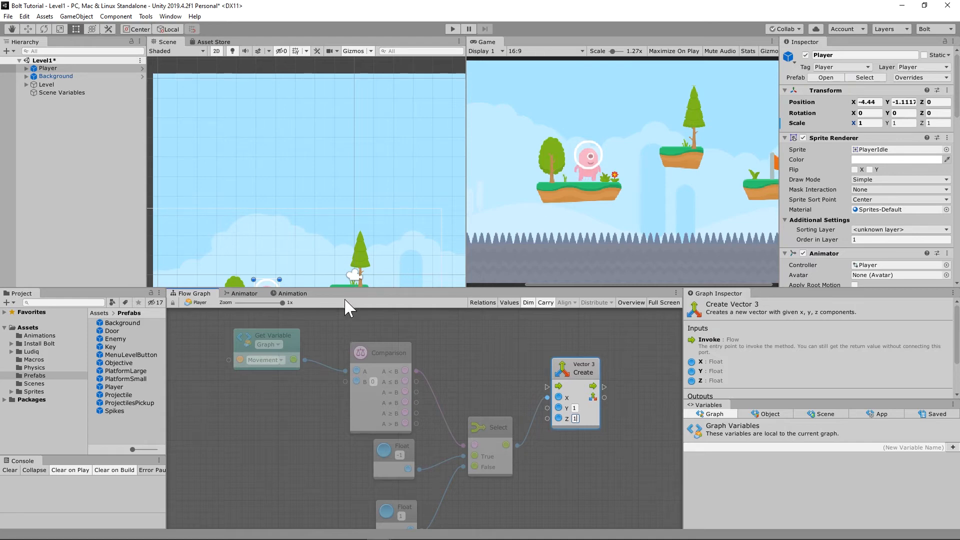
left_click(380, 353)
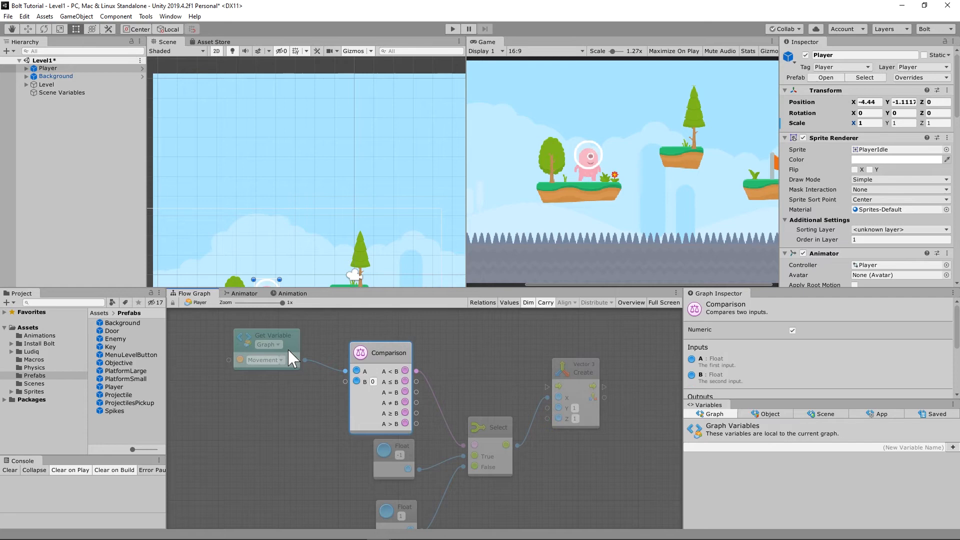
mouse_move(331, 372)
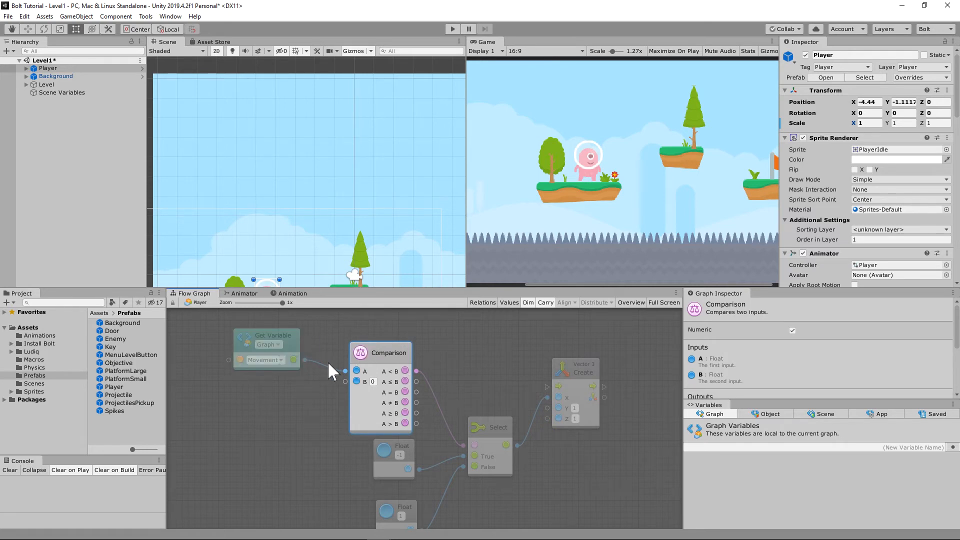
mouse_move(453, 454)
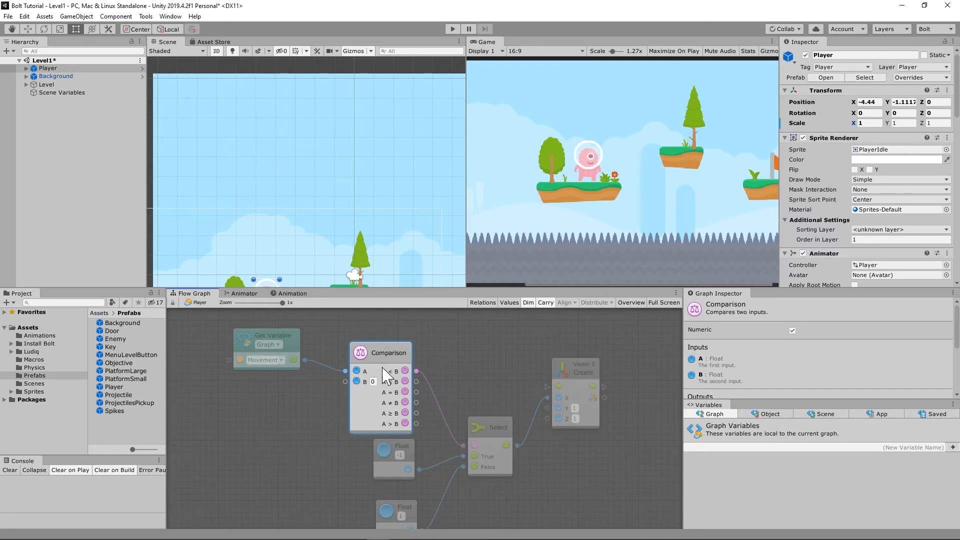
mouse_move(421, 401)
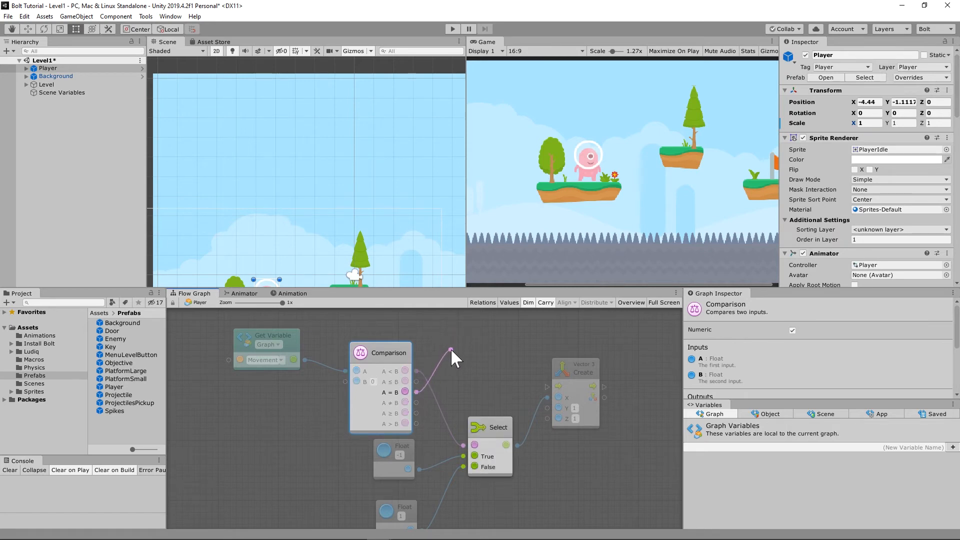
Add a Branch on the comparison result and a Transform: Set Local Scale node fed by the Vector 3.
left_click(452, 340)
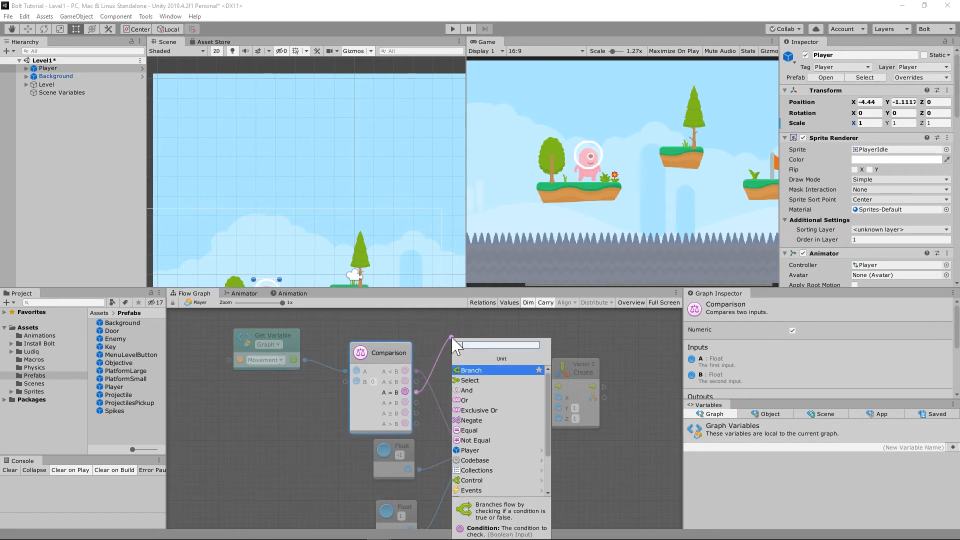
left_click(470, 370)
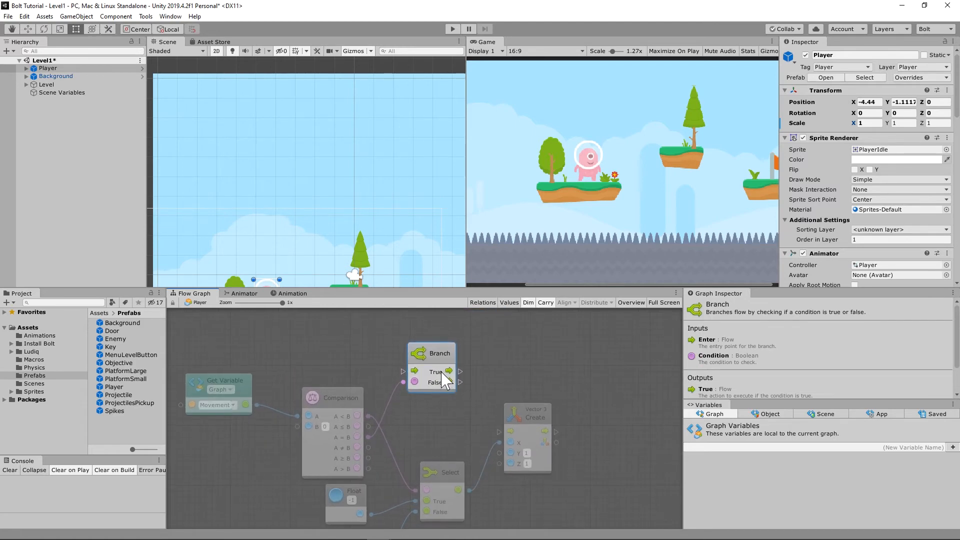
mouse_move(468, 389)
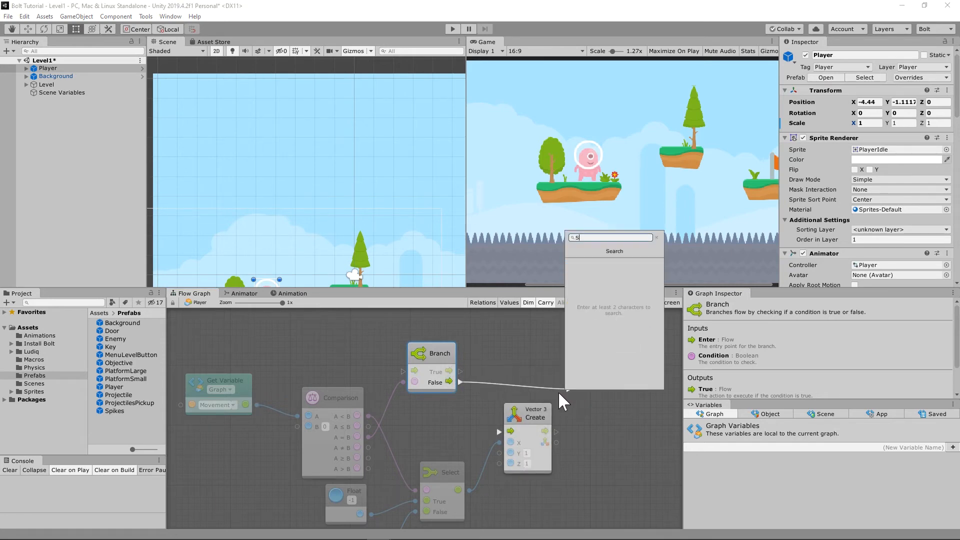
type("Set Local Scale")
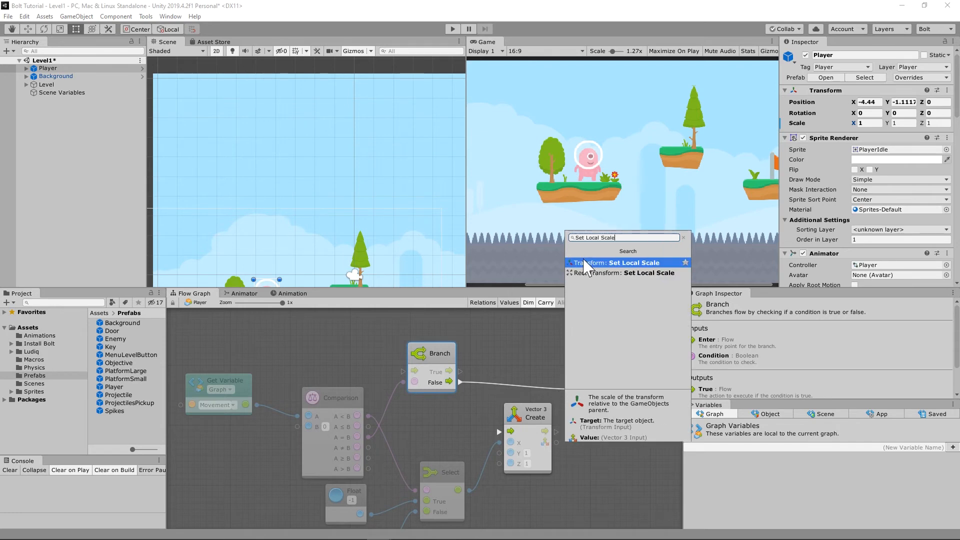
left_click(615, 263)
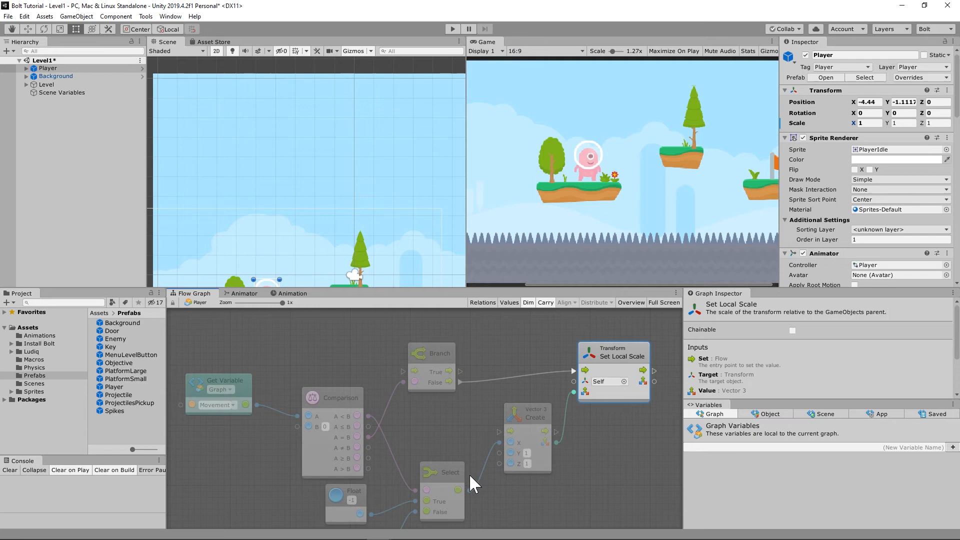
mouse_move(502, 360)
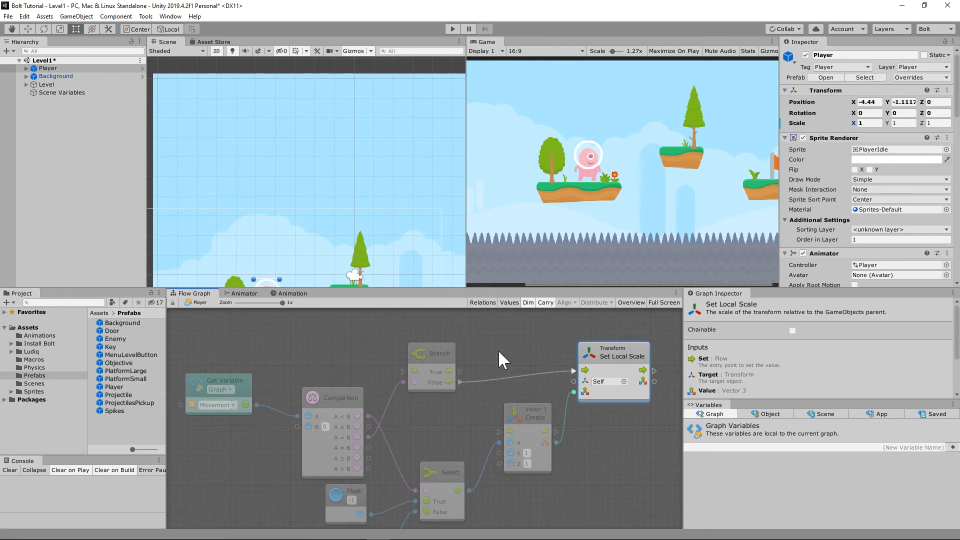
mouse_move(418, 277)
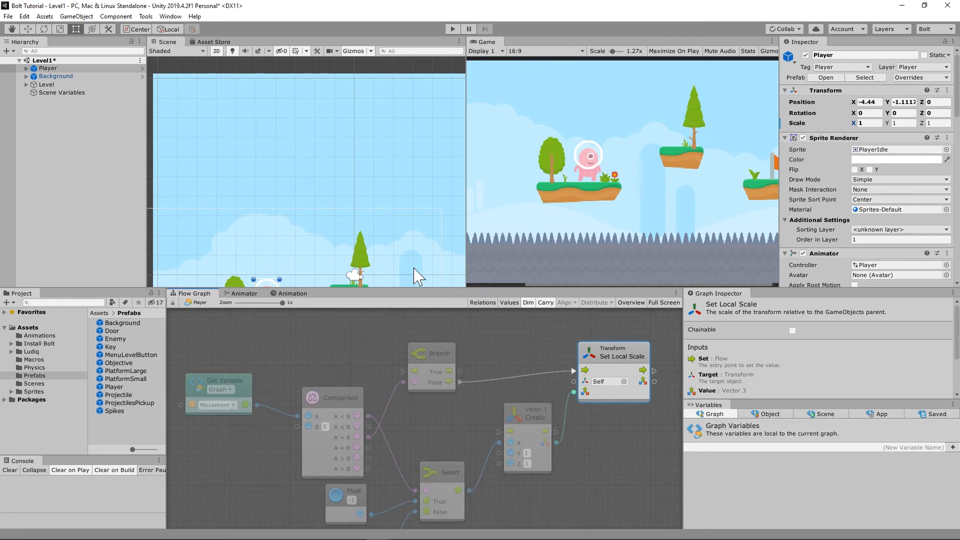
mouse_move(564, 159)
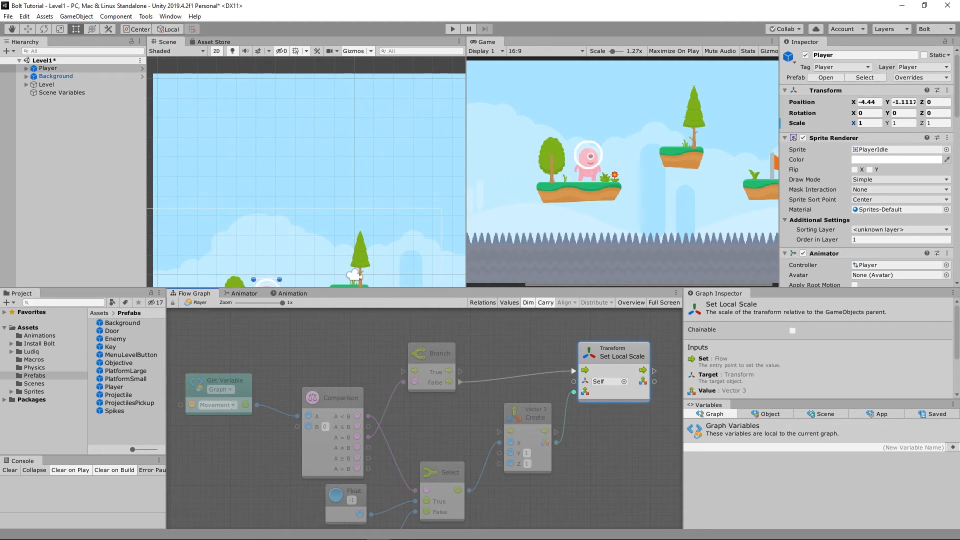
Title the group 'Flip Player Sprite On Movement' and pick a green colour in the Graph Inspector Color field.
scroll("down", 3)
type("Flip Player")
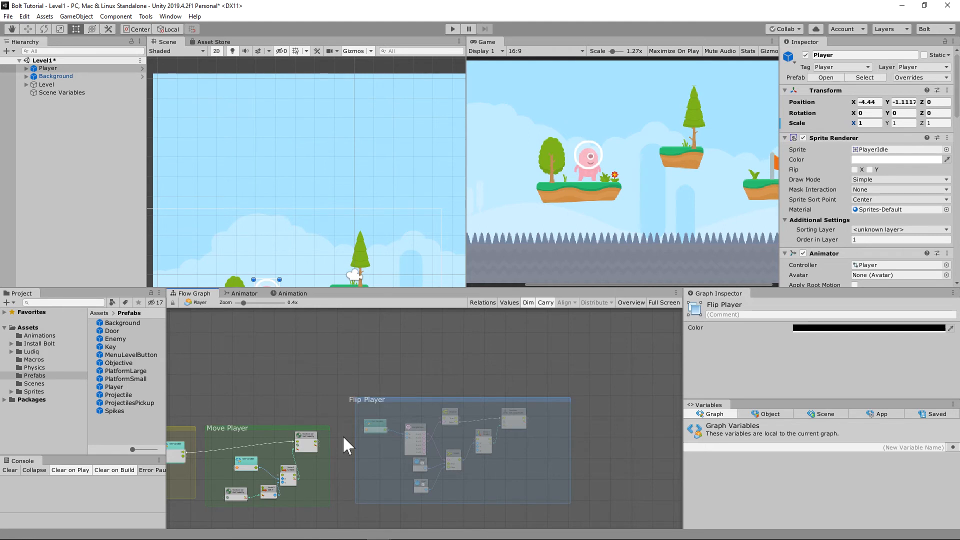
type("Sprite On Movement")
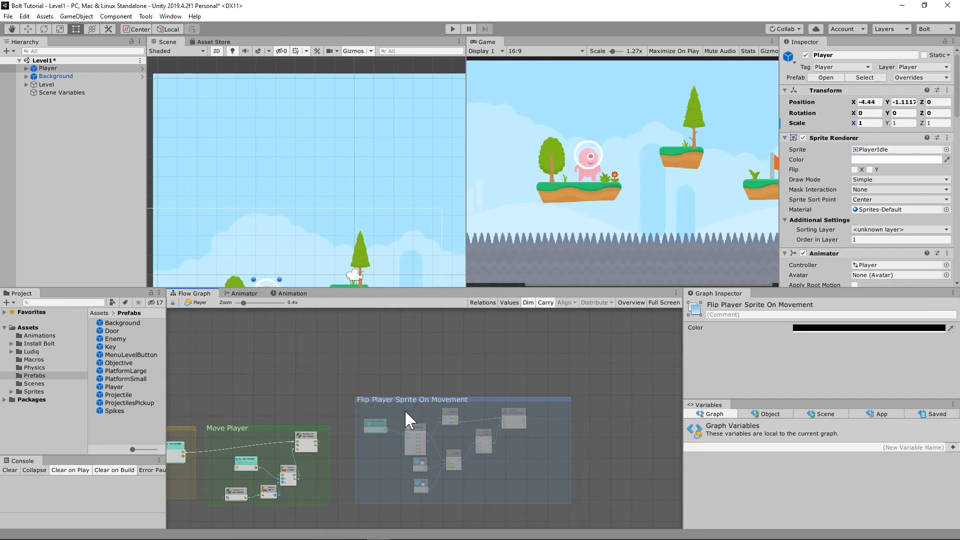
mouse_move(851, 306)
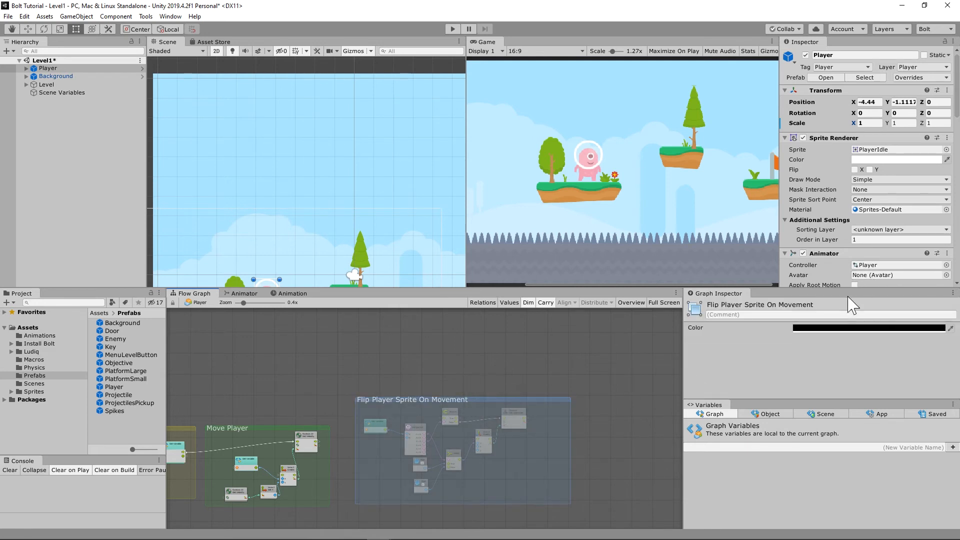
left_click(869, 327)
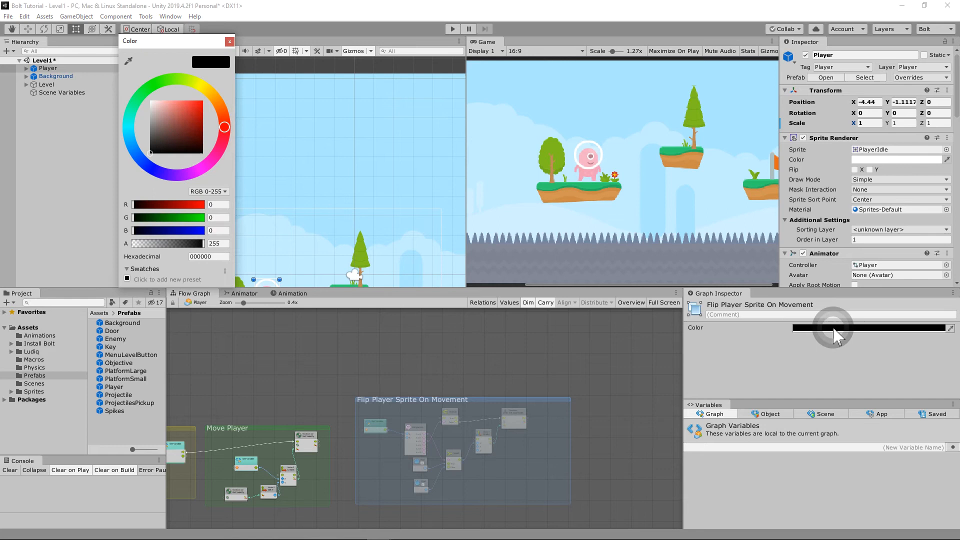
left_click(210, 92)
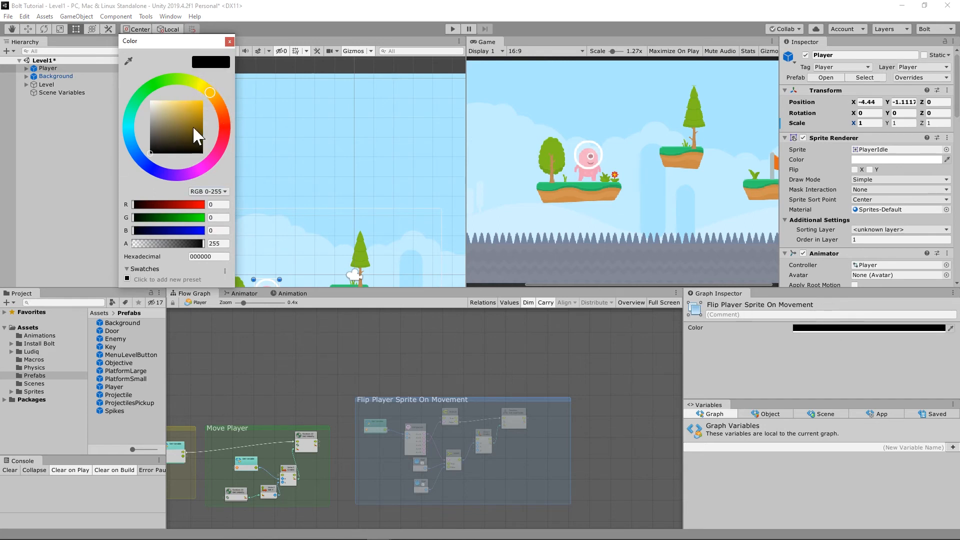
left_click(203, 100)
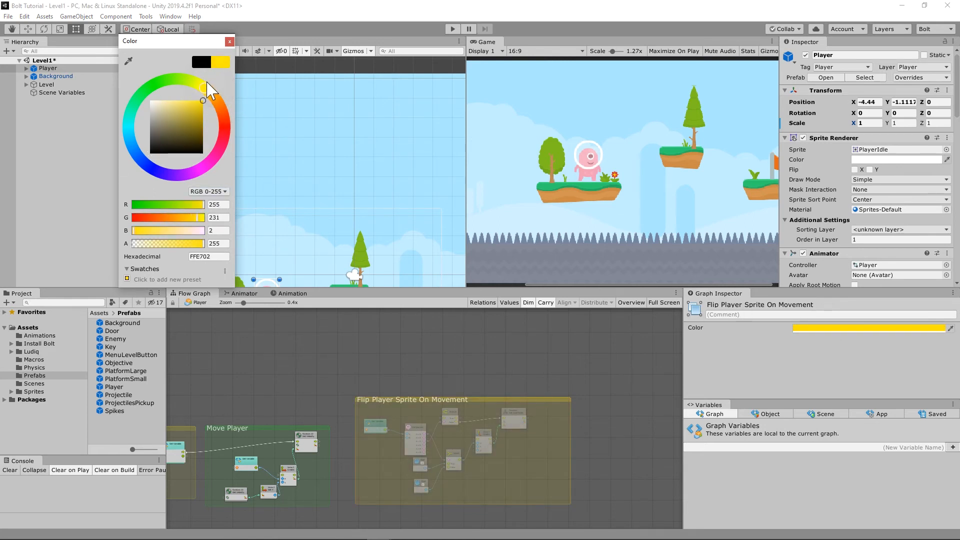
left_click(229, 41)
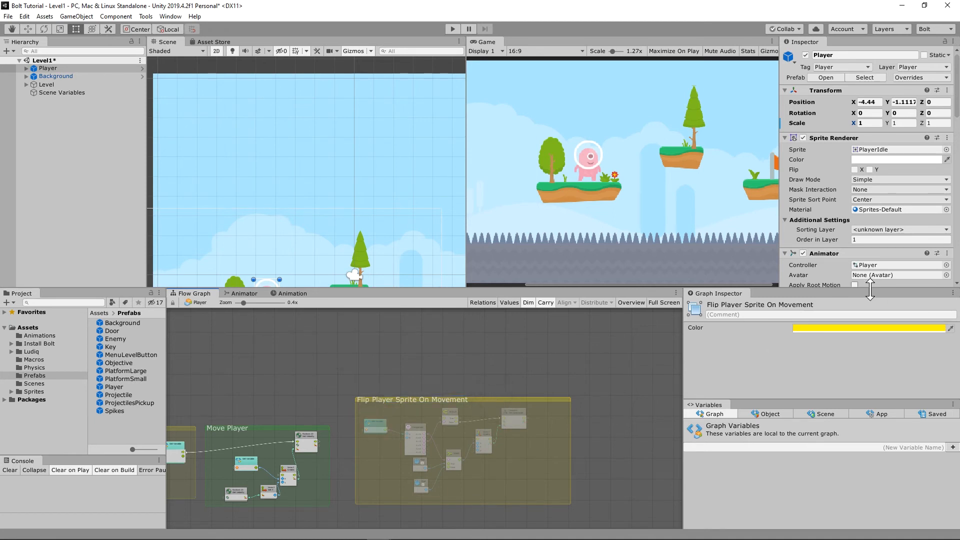
left_click(872, 328)
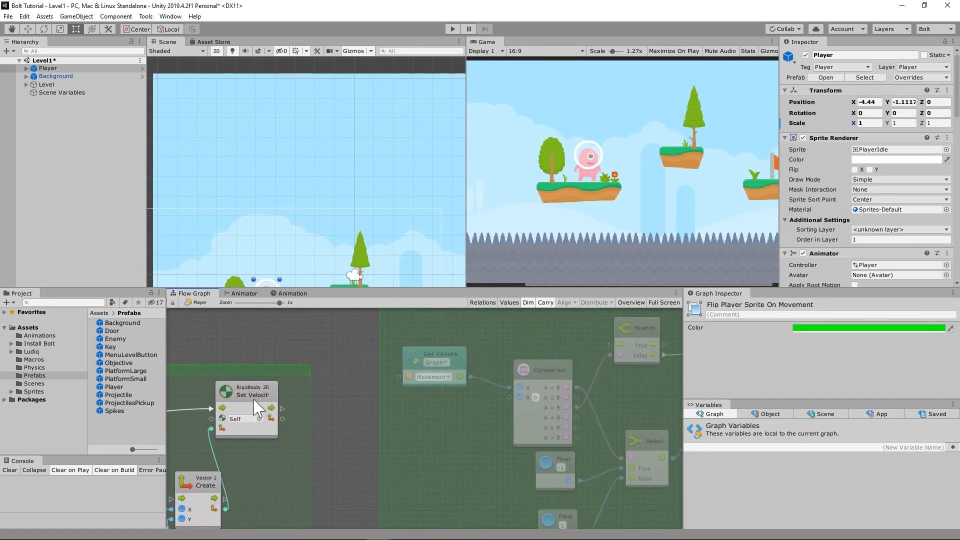
left_click(246, 392)
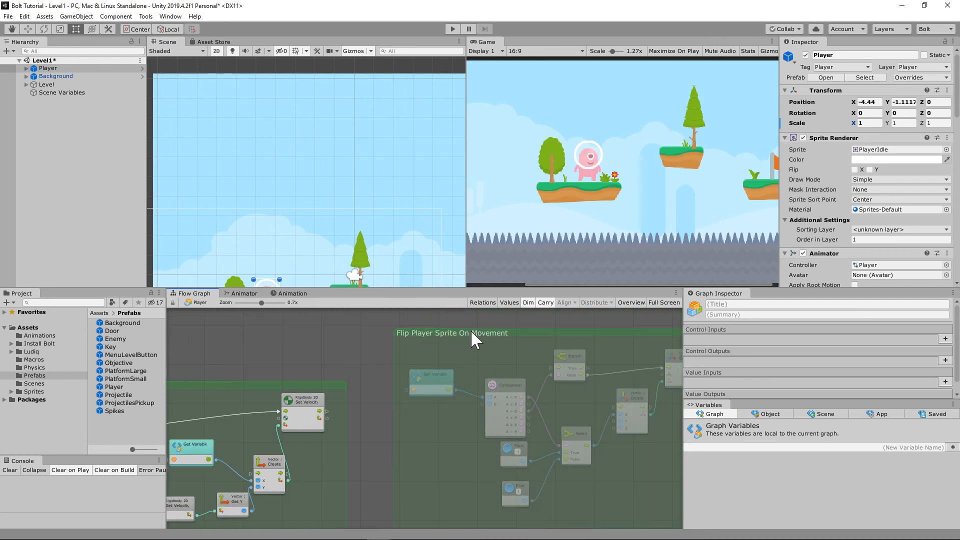
left_click(451, 332)
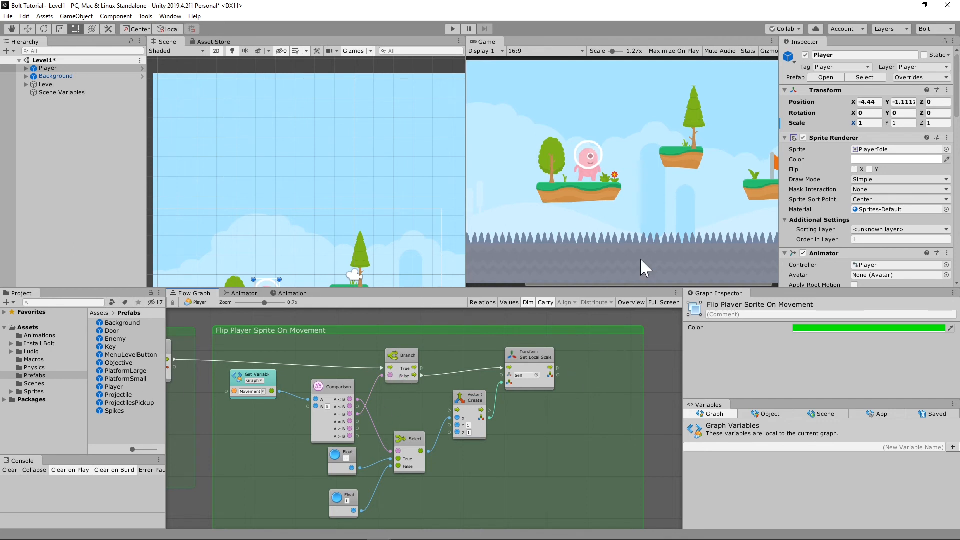
mouse_move(456, 32)
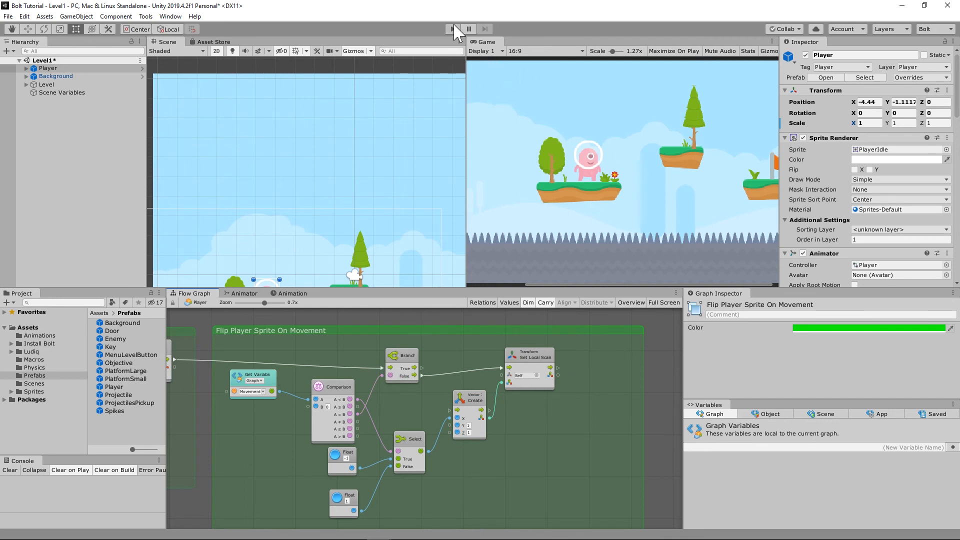
left_click(453, 29)
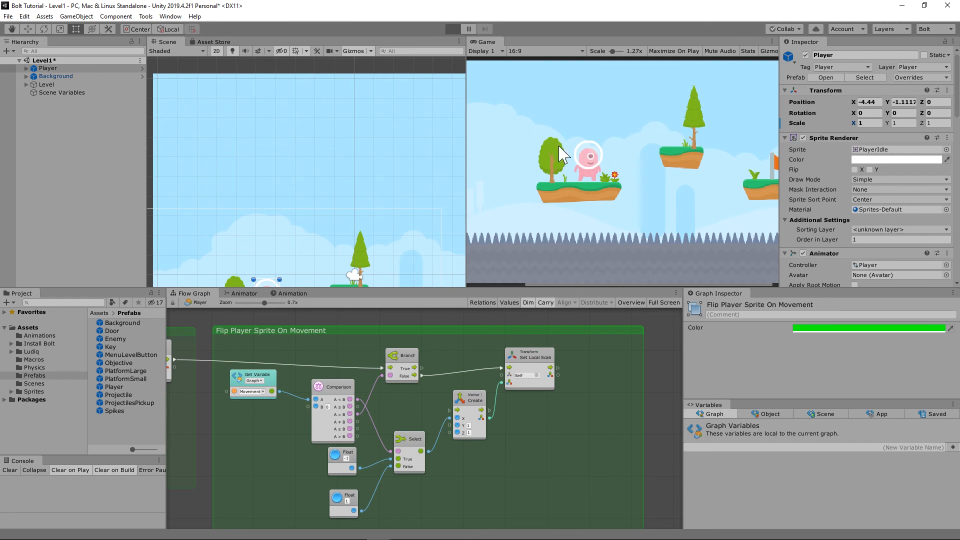
mouse_move(579, 168)
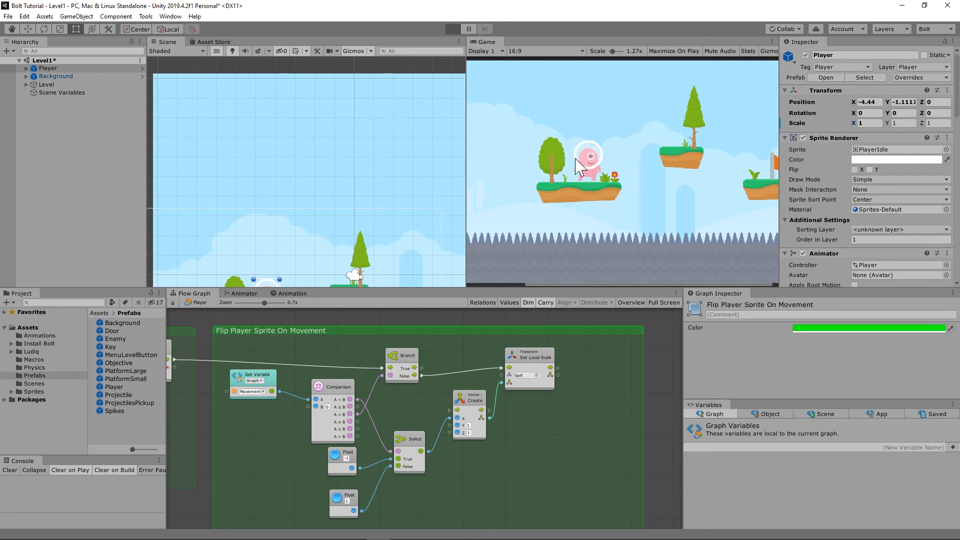
left_click(452, 29)
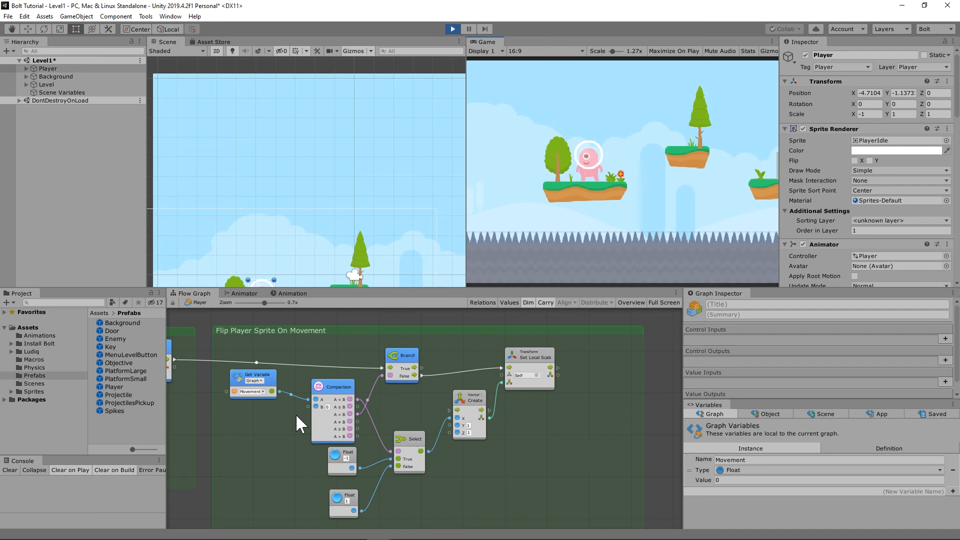
mouse_move(662, 129)
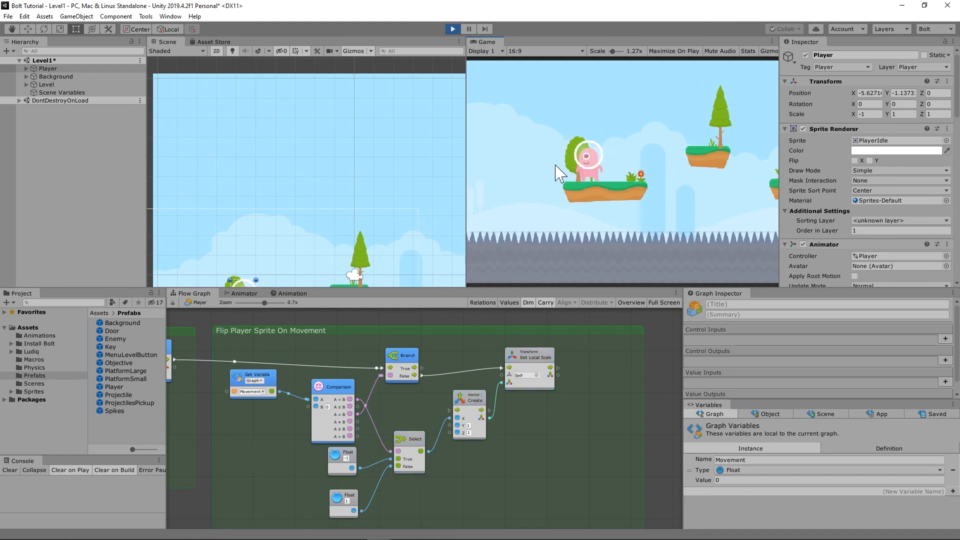
mouse_move(621, 233)
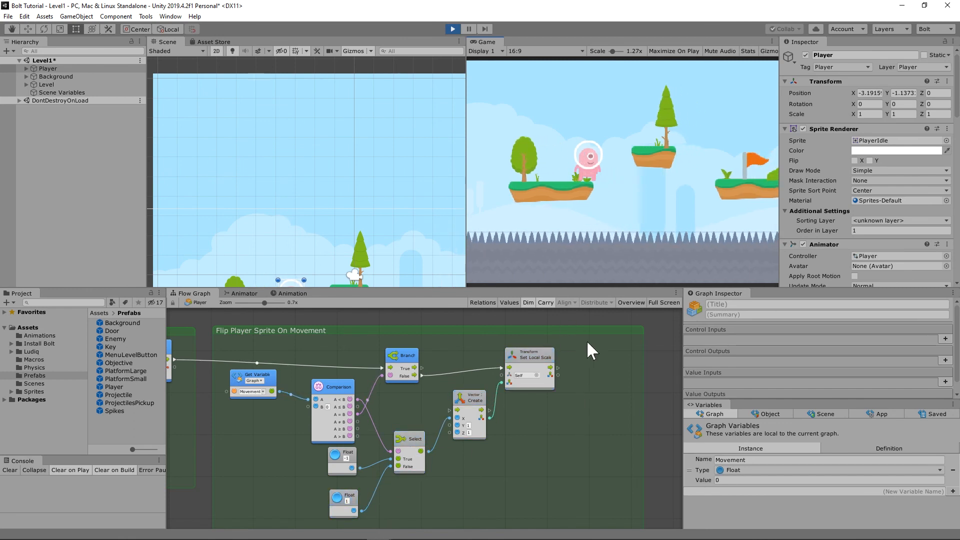
mouse_move(343, 467)
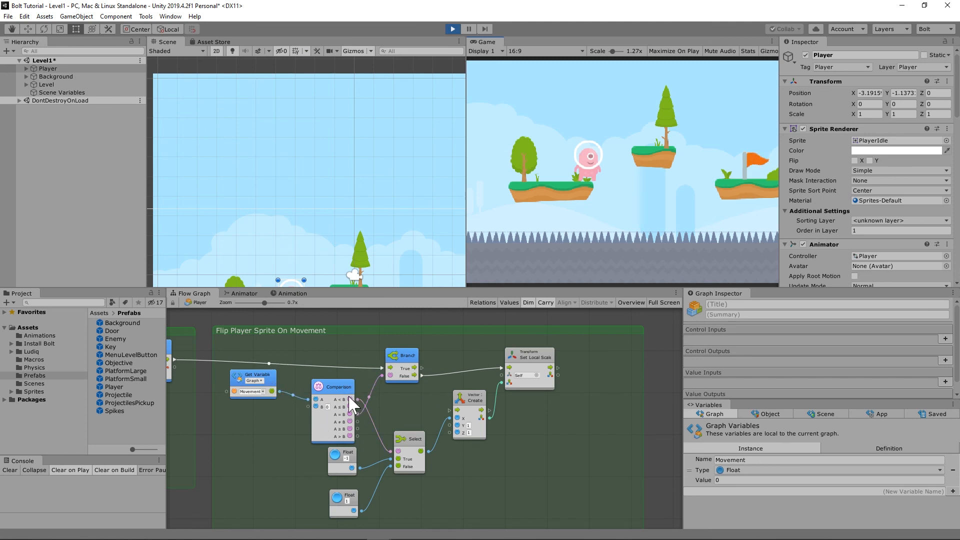
mouse_move(435, 468)
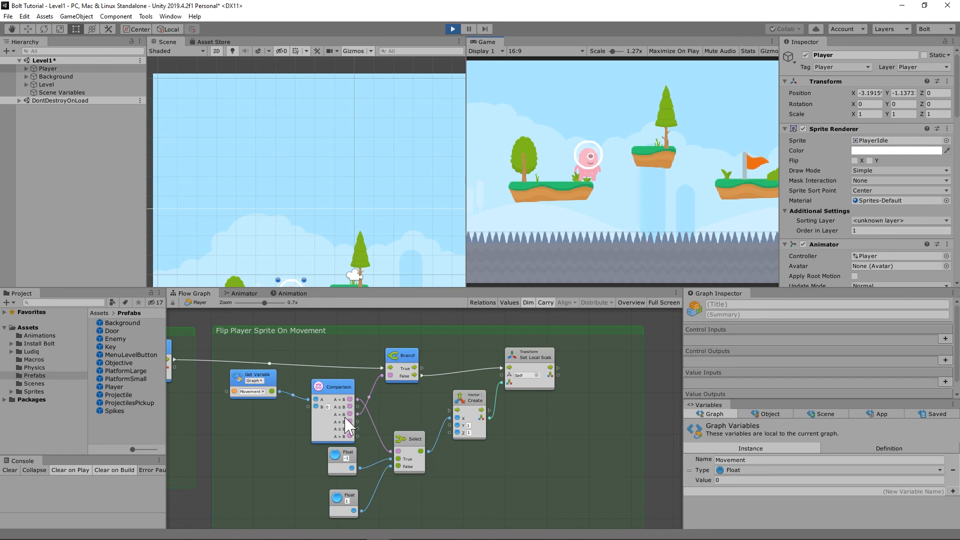
mouse_move(406, 389)
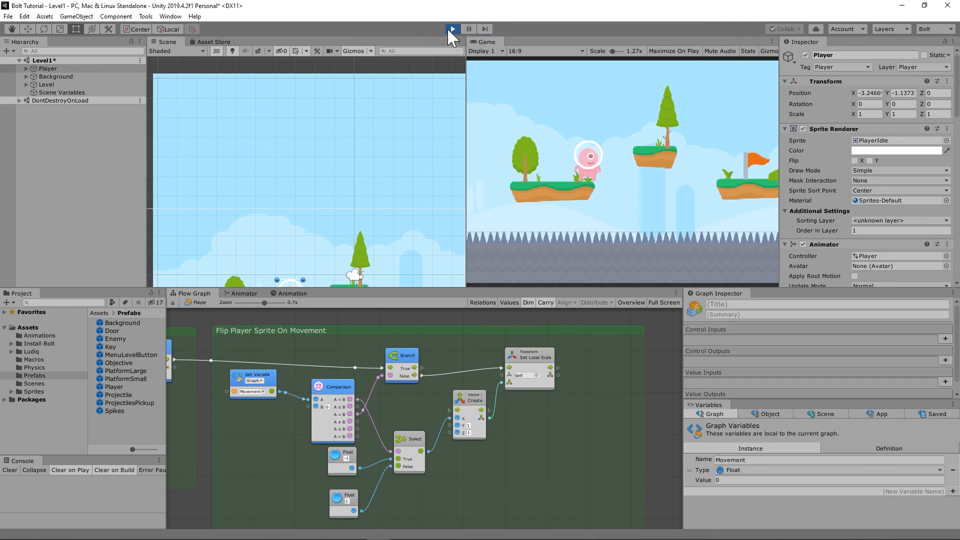
left_click(452, 29)
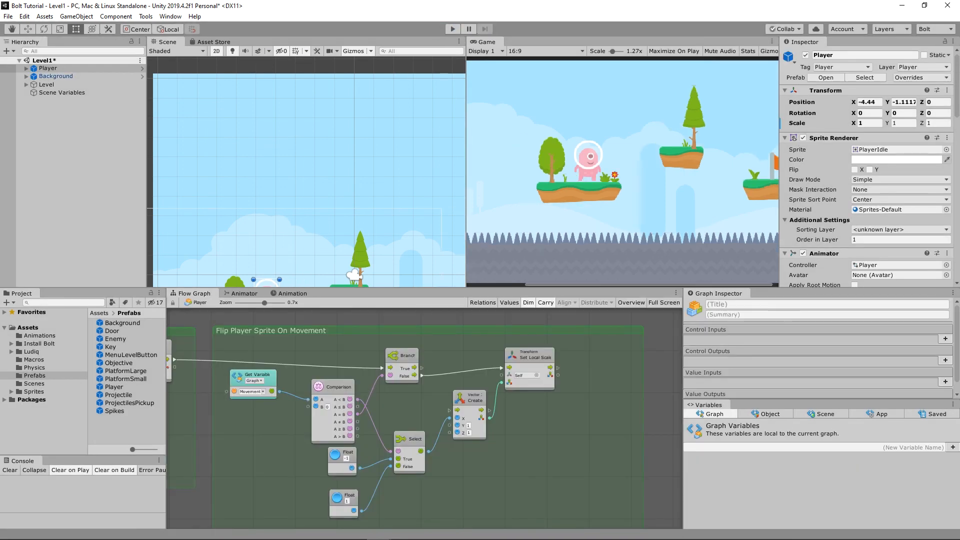